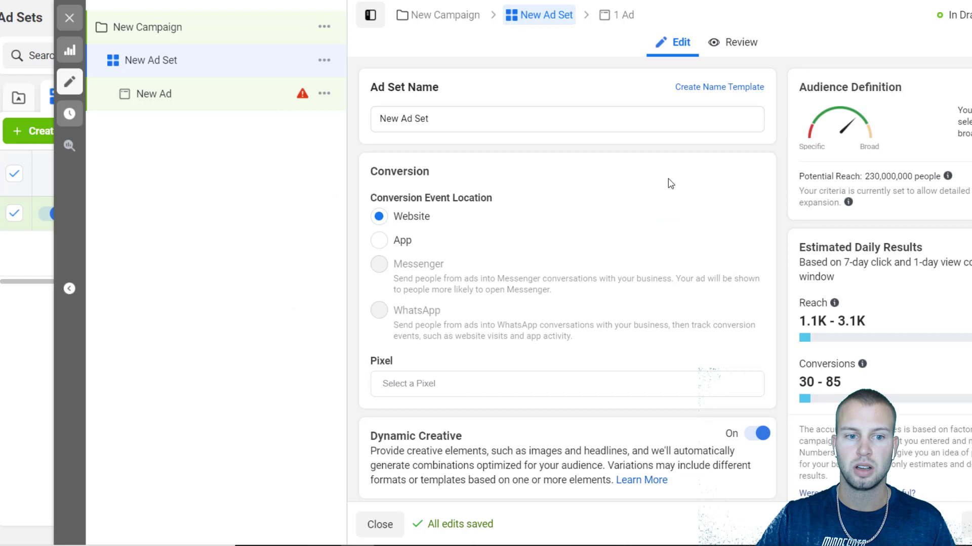
mouse_move(430, 37)
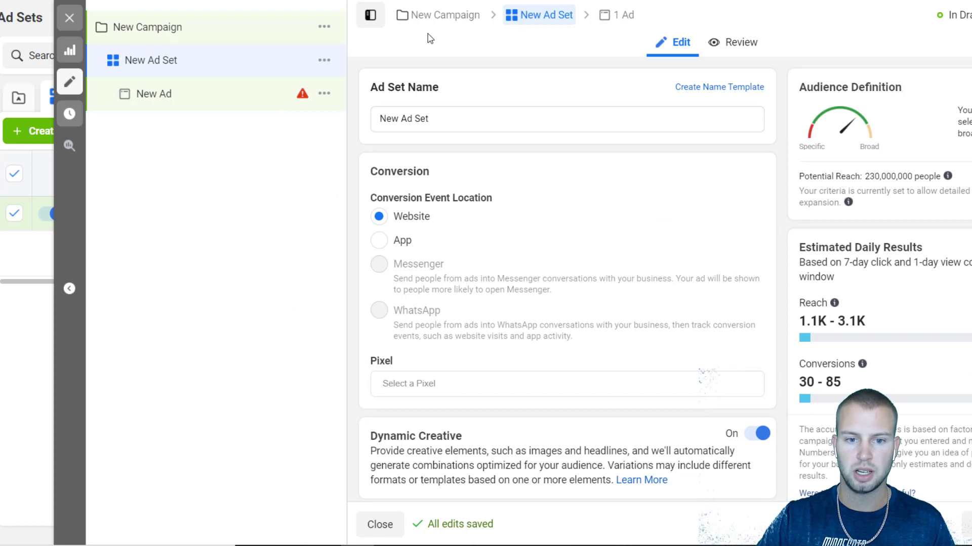
Step: Select the new ad and enter the name 'Dynamic Creative - 10 Images'
scroll(down, 3)
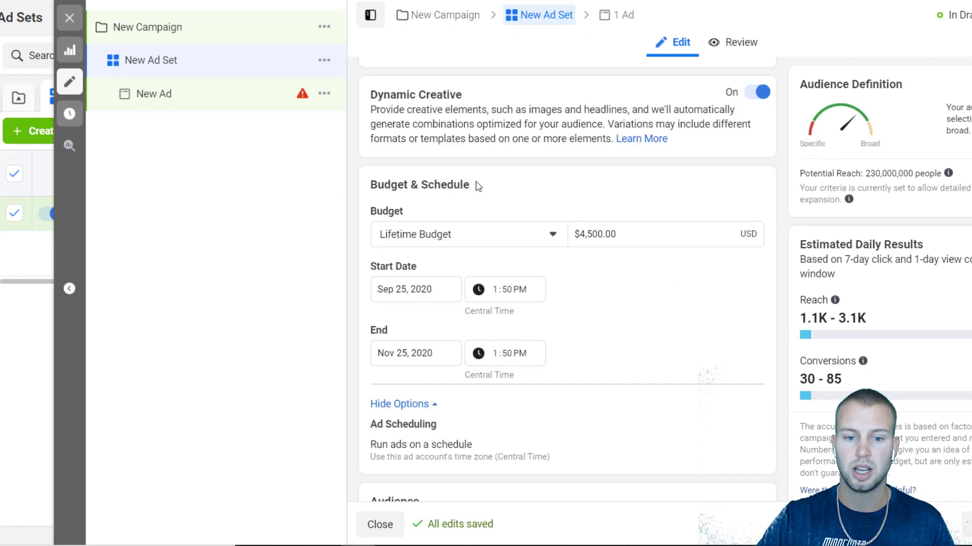
mouse_move(547, 192)
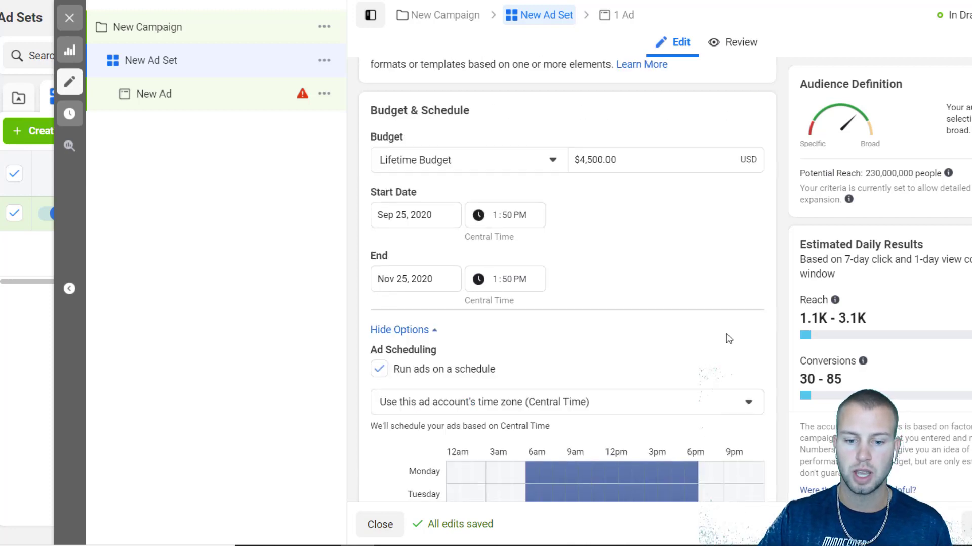
scroll(down, 3)
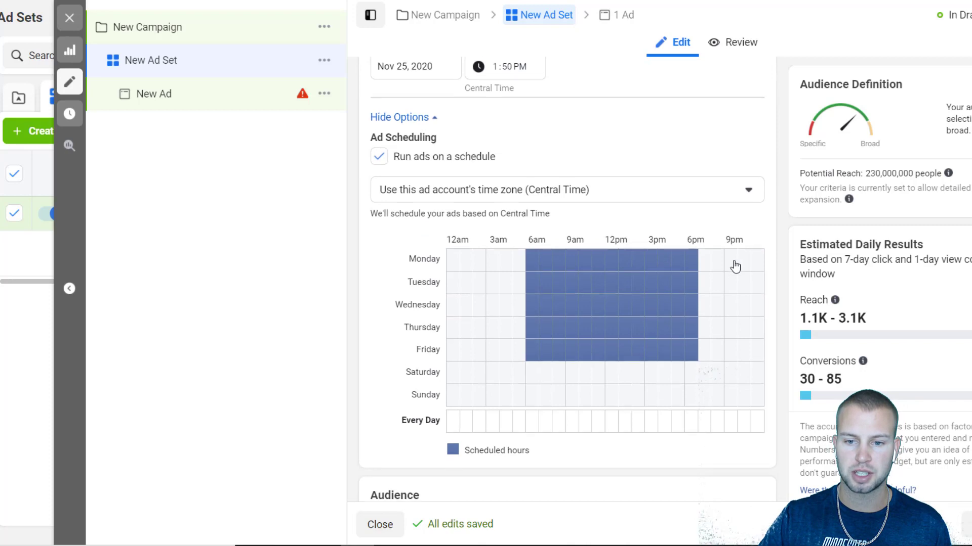
scroll(up, 3)
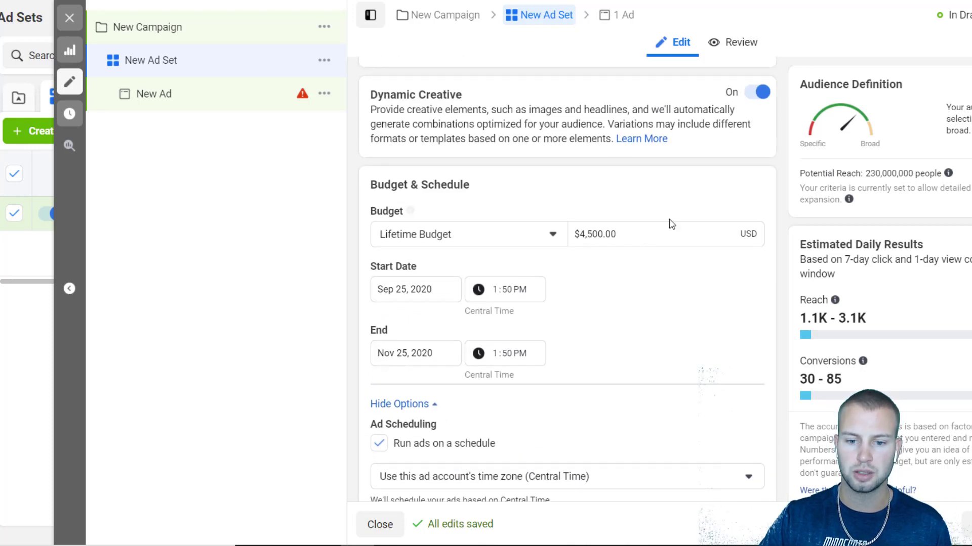
mouse_move(713, 294)
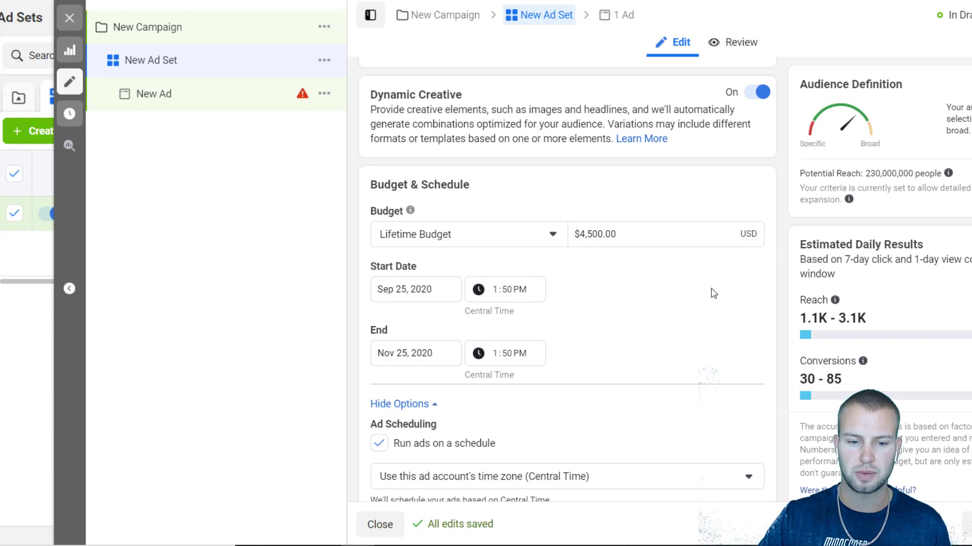
scroll(down, 3)
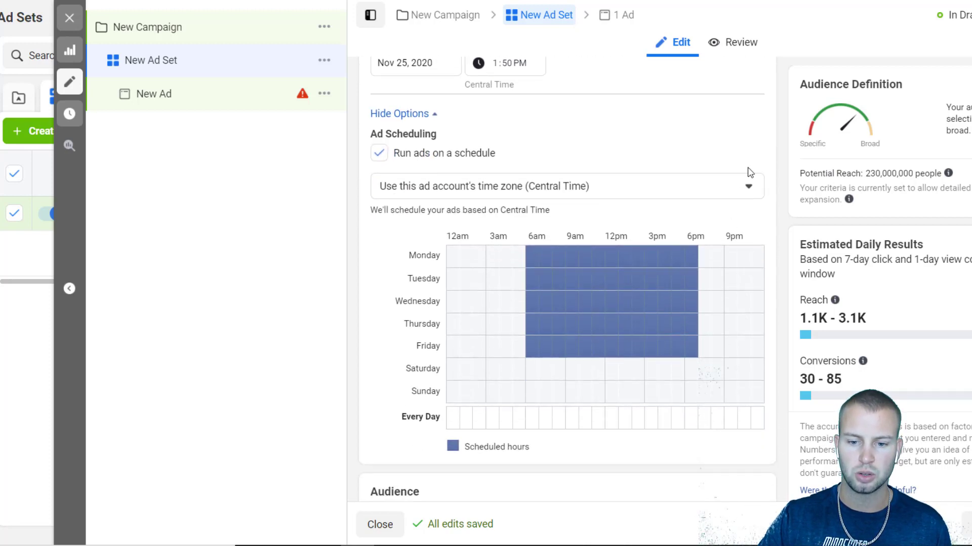
scroll(down, 3)
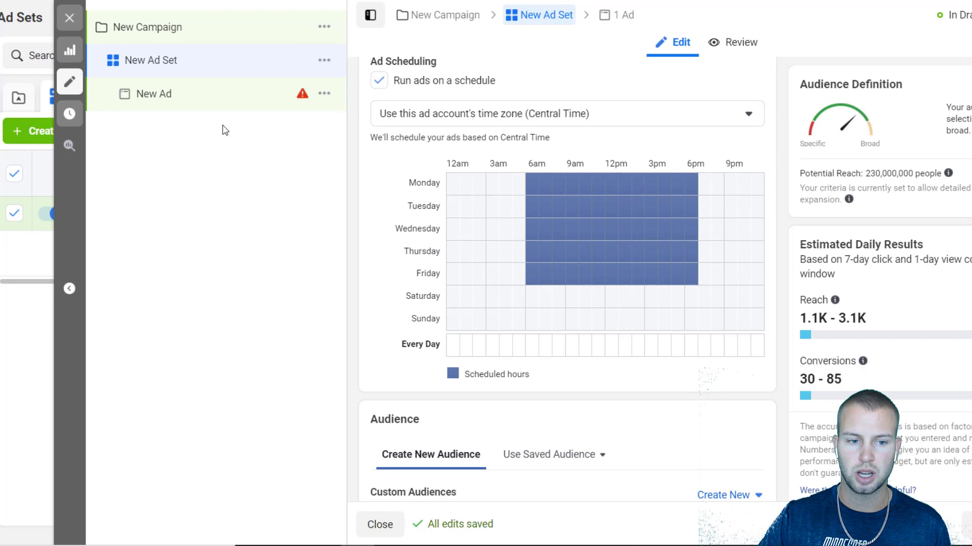
click(153, 93)
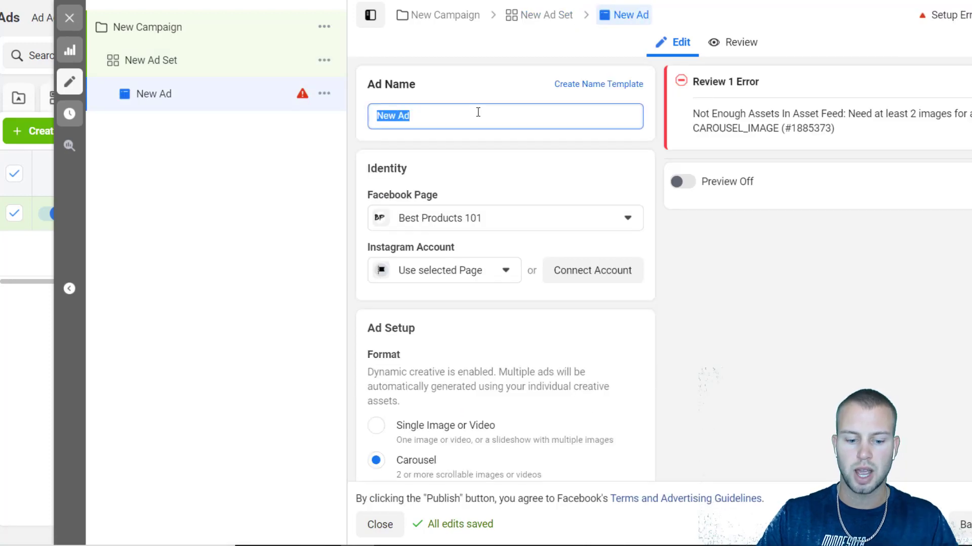
text(Dynamic)
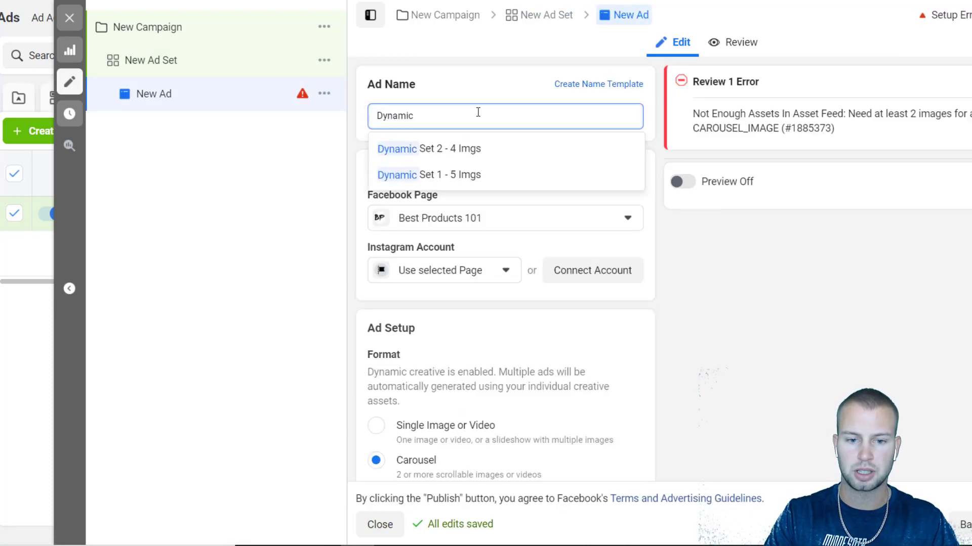
text(Creative)
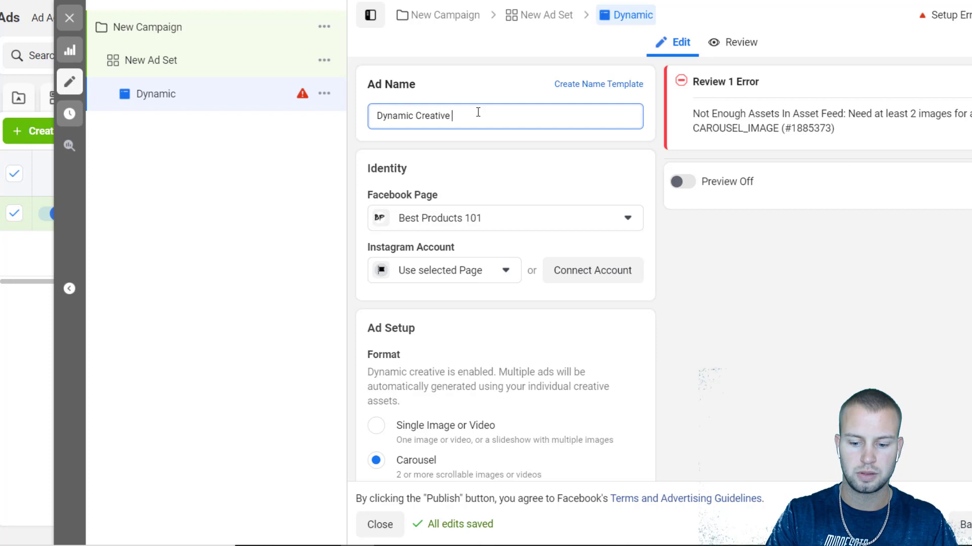
text(- 10 Images)
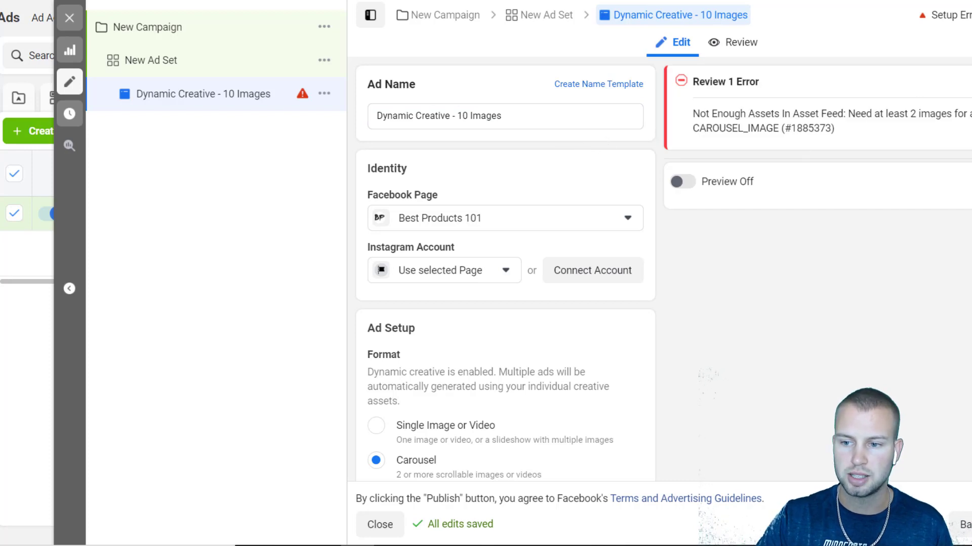
mouse_move(528, 175)
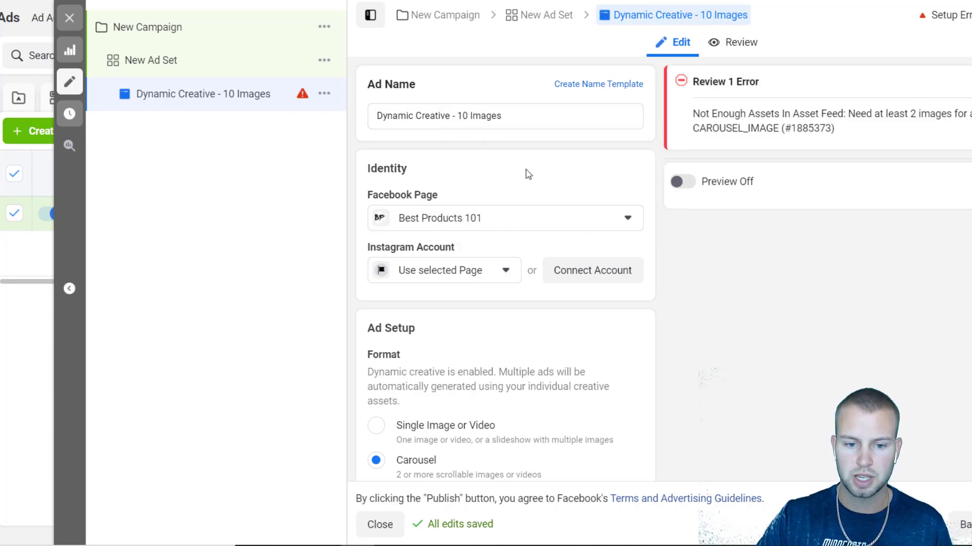
mouse_move(659, 320)
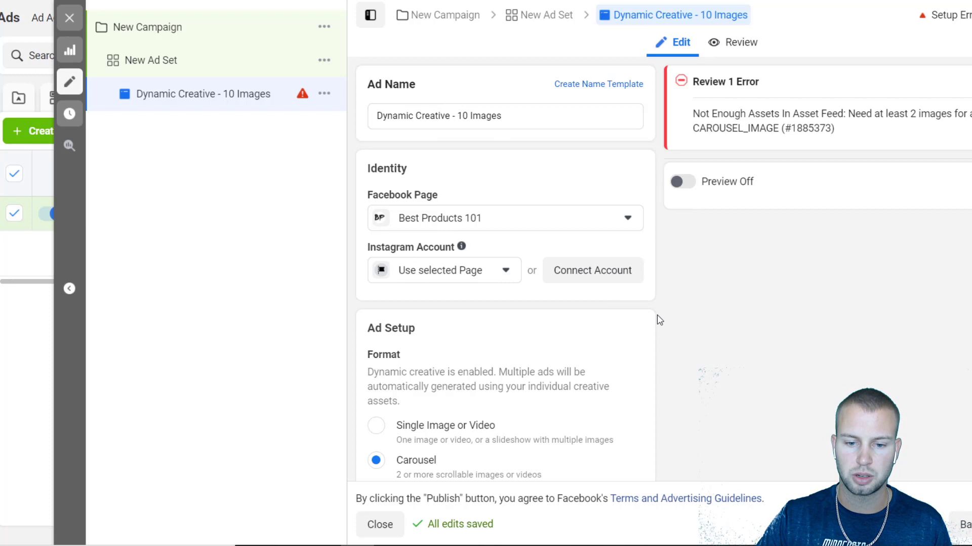
mouse_move(443, 294)
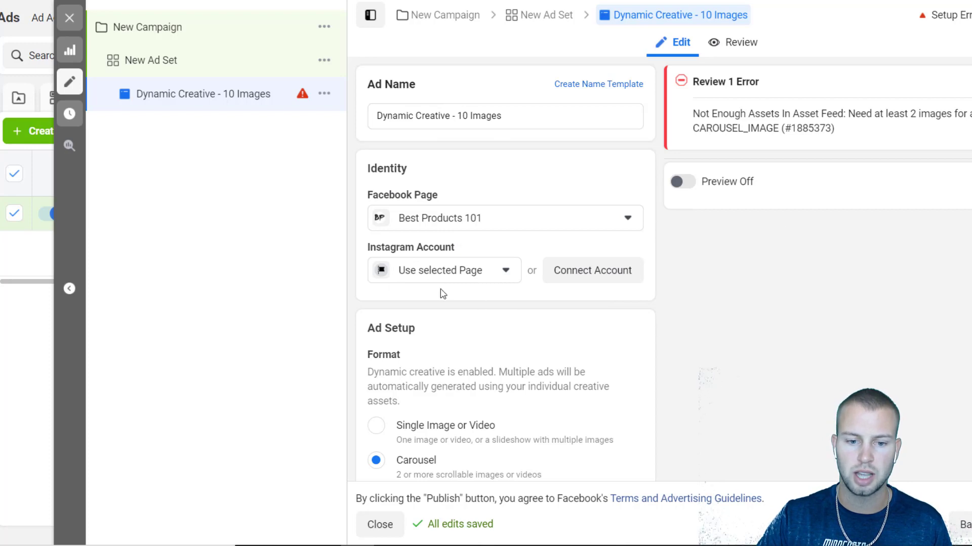
scroll(down, 3)
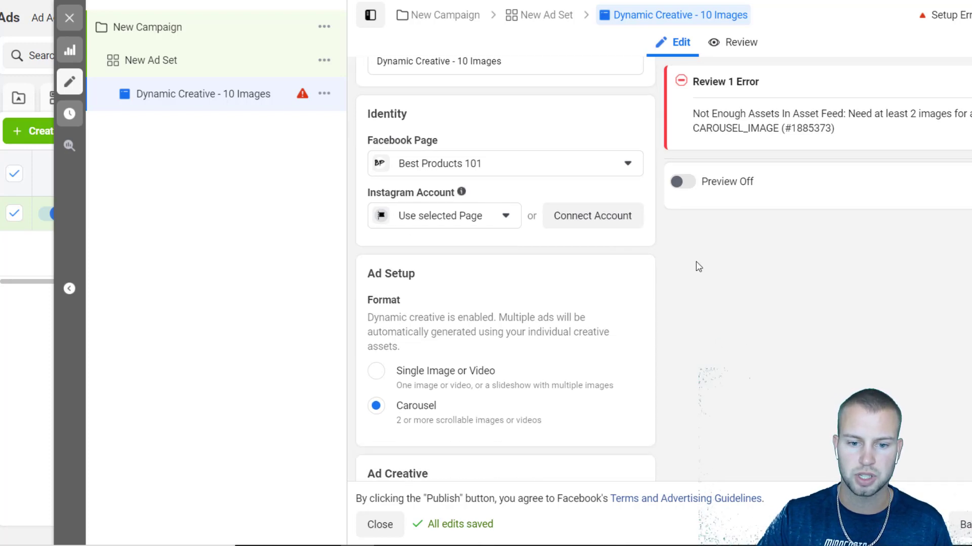
scroll(down, 3)
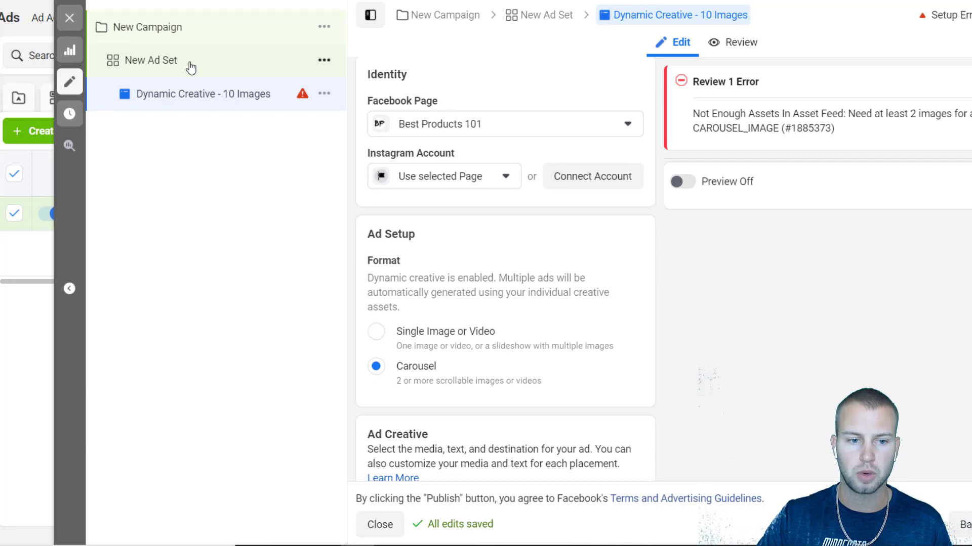
Step: Review Manual Placements in the ad set, then keep Automatic Placements (Recommended)
click(149, 60)
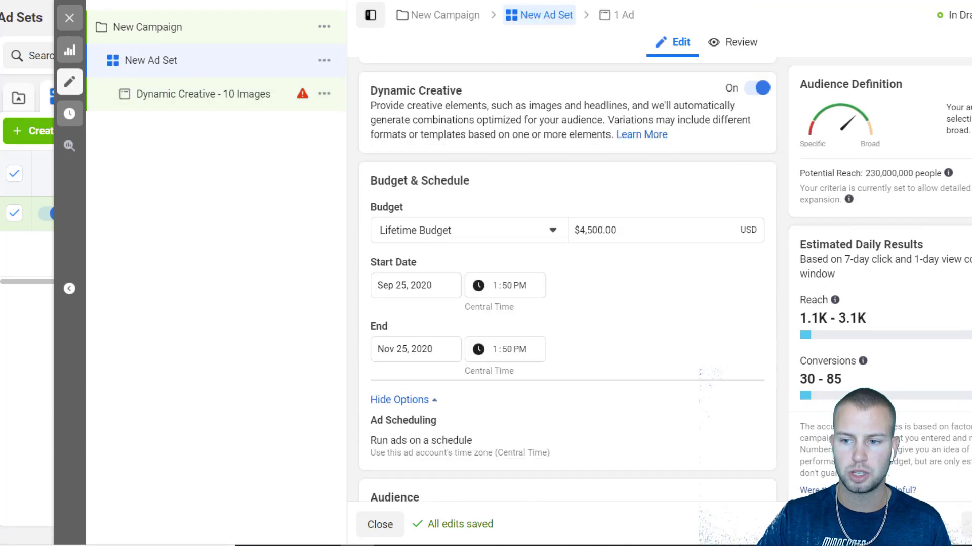
scroll(down, 3)
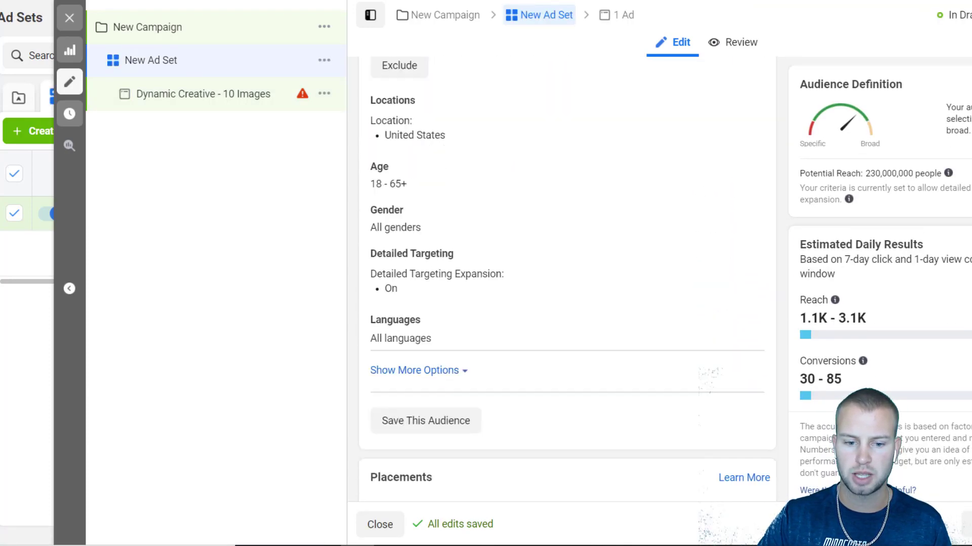
scroll(down, 3)
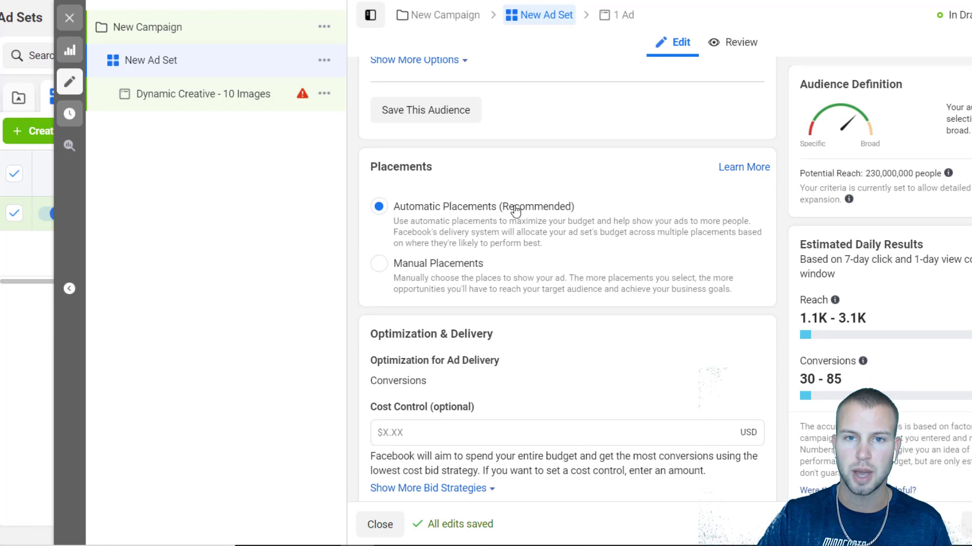
mouse_move(522, 194)
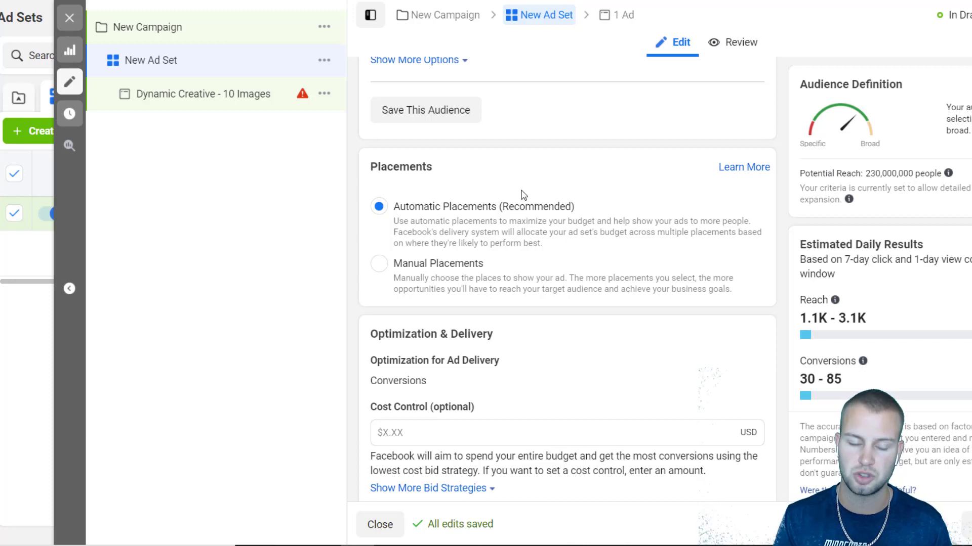
mouse_move(442, 272)
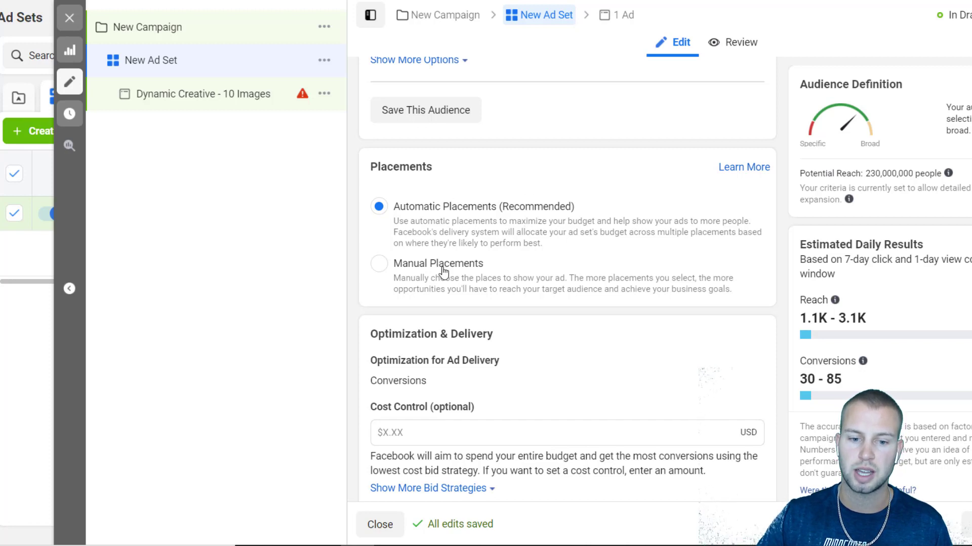
click(378, 263)
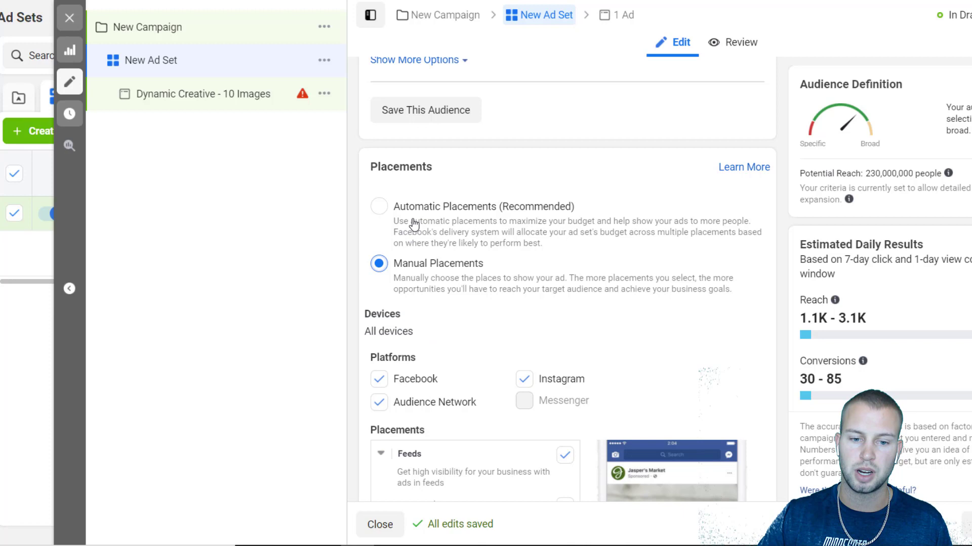
click(379, 207)
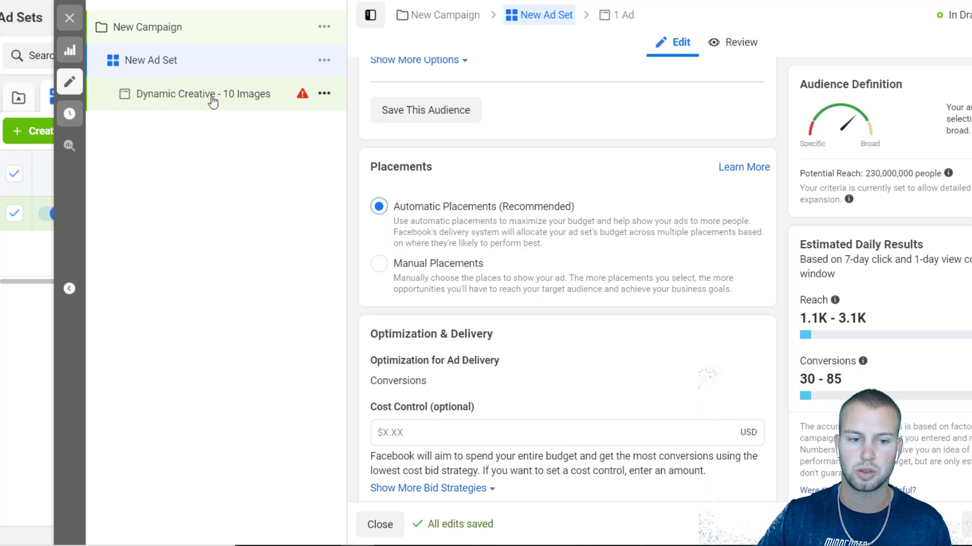
click(202, 93)
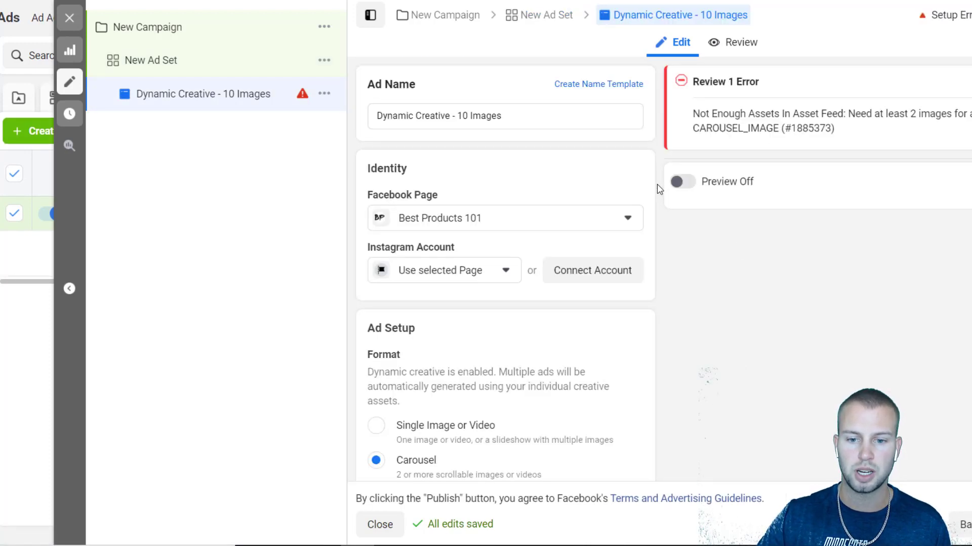
scroll(down, 3)
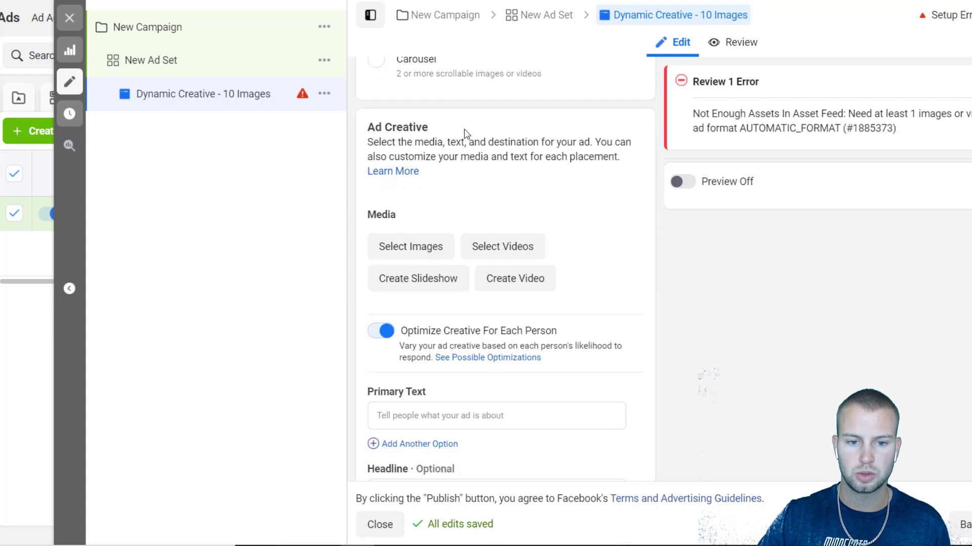
mouse_move(463, 198)
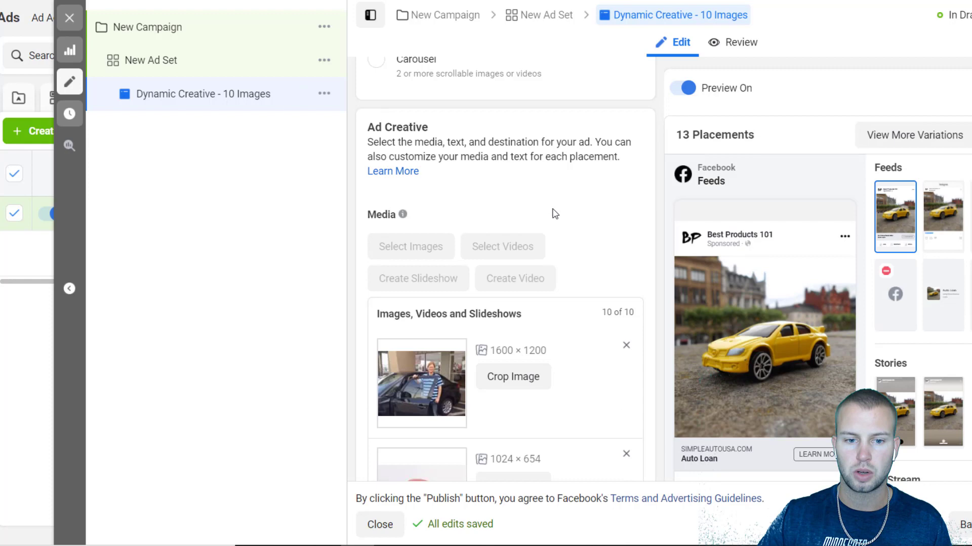
mouse_move(759, 317)
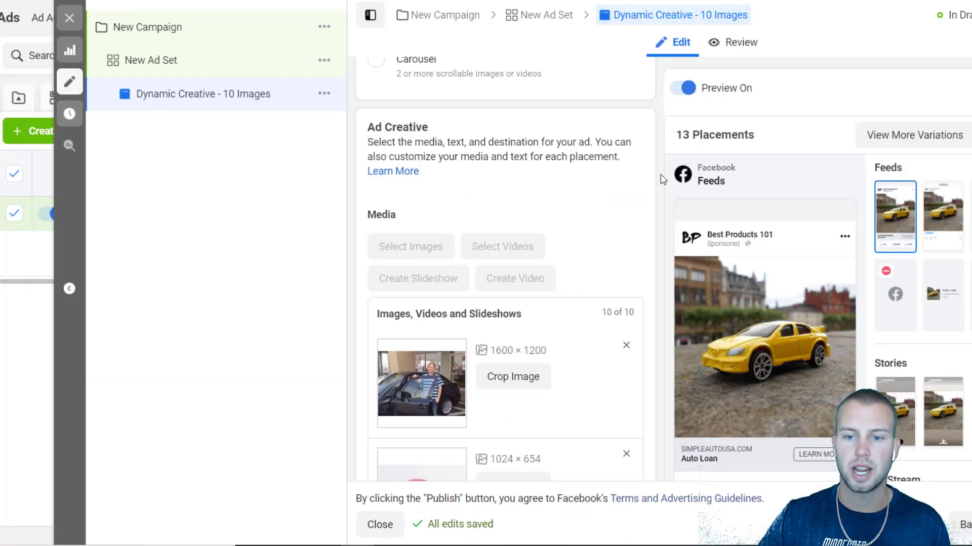
scroll(down, 3)
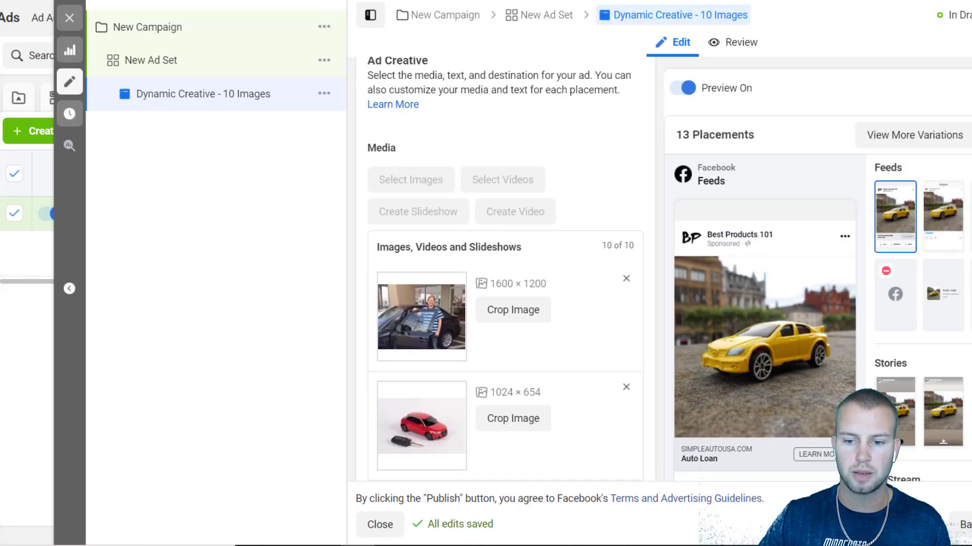
scroll(down, 3)
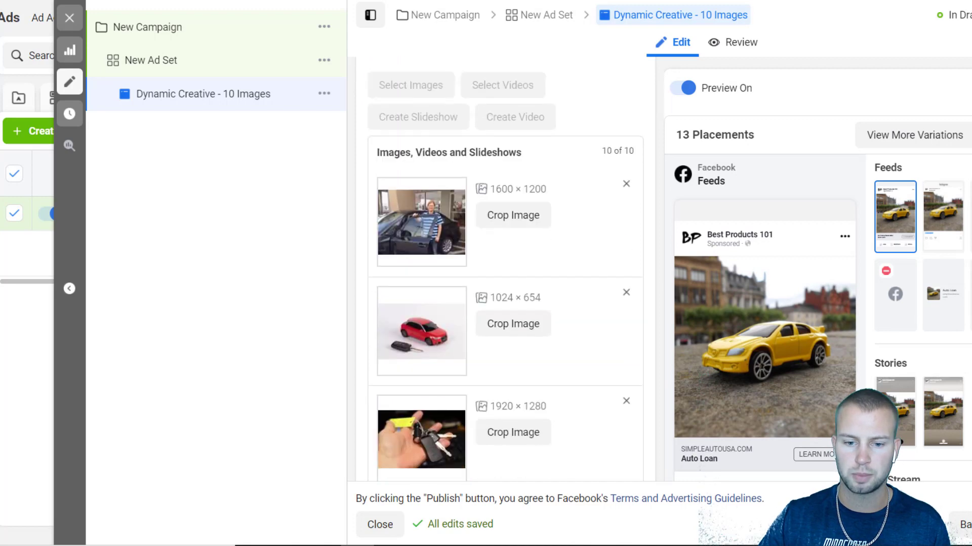
scroll(down, 3)
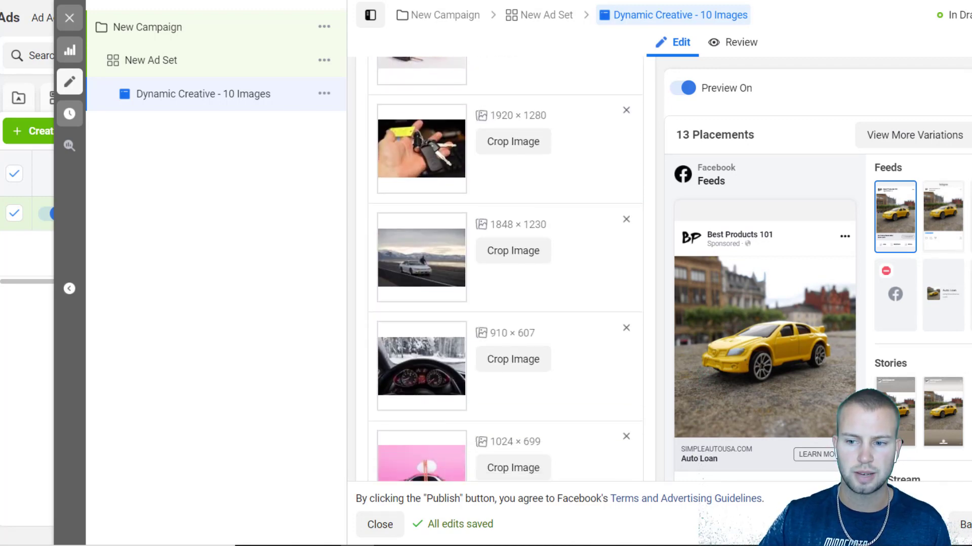
scroll(down, 3)
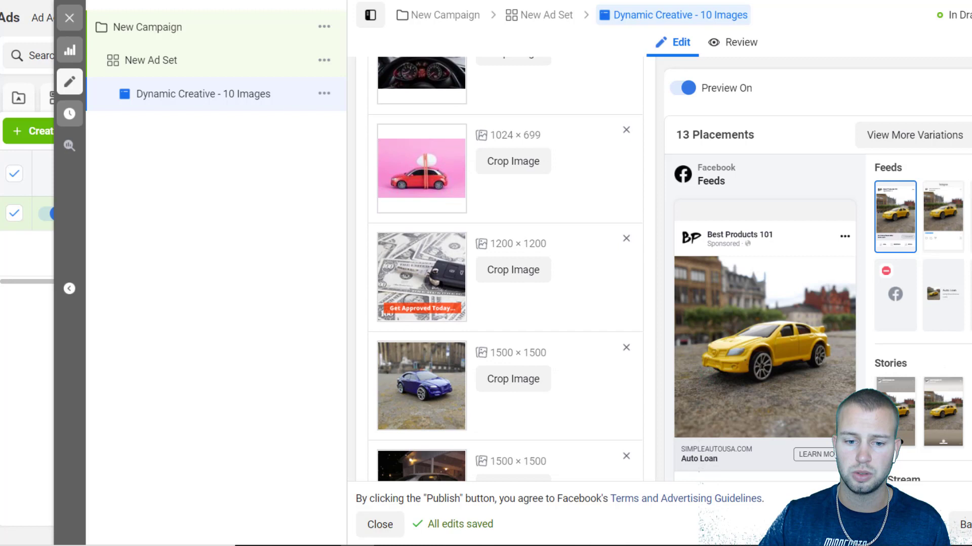
scroll(down, 3)
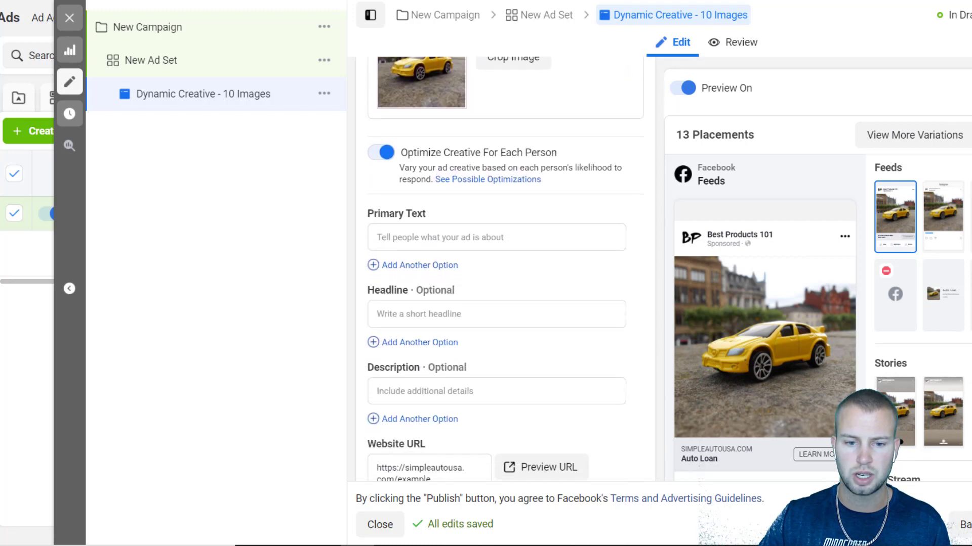
scroll(up, 3)
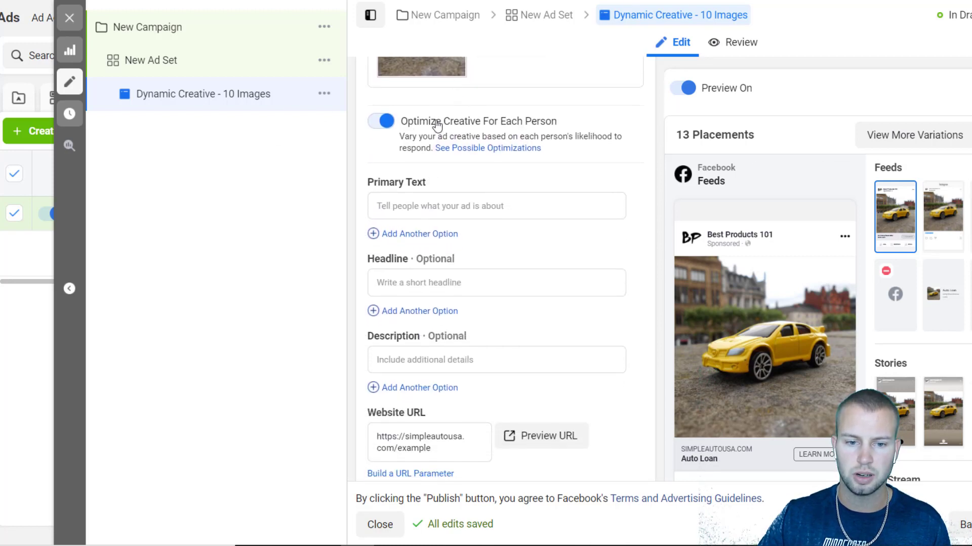
mouse_move(484, 133)
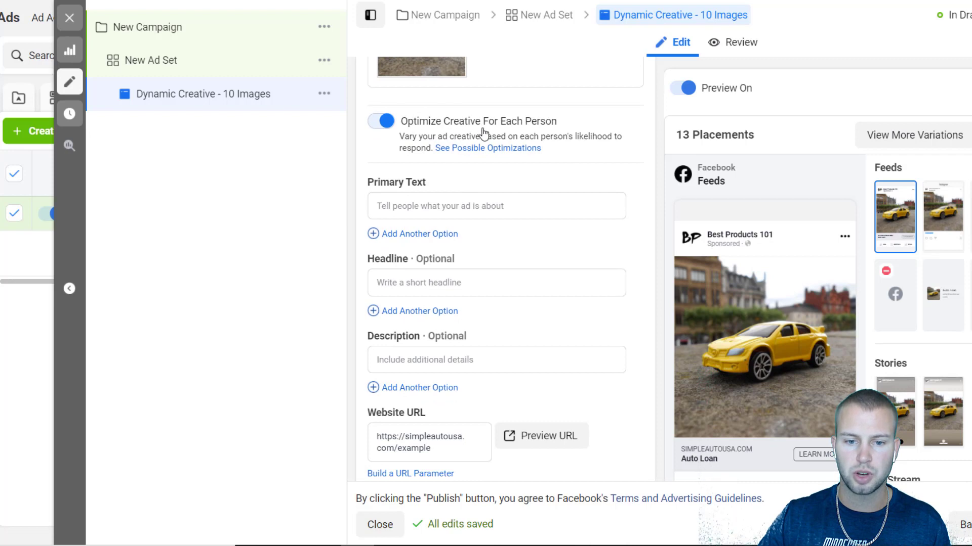
mouse_move(414, 140)
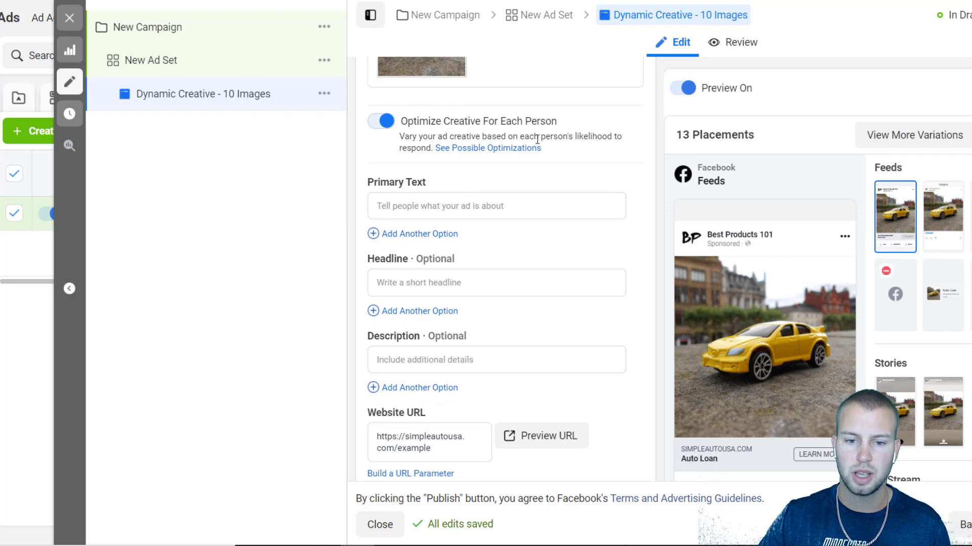
mouse_move(601, 147)
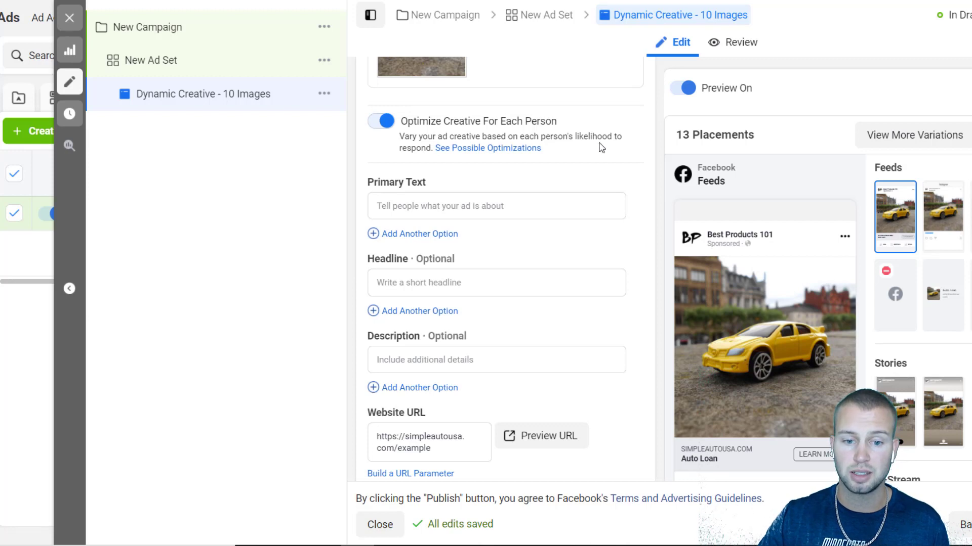
mouse_move(589, 152)
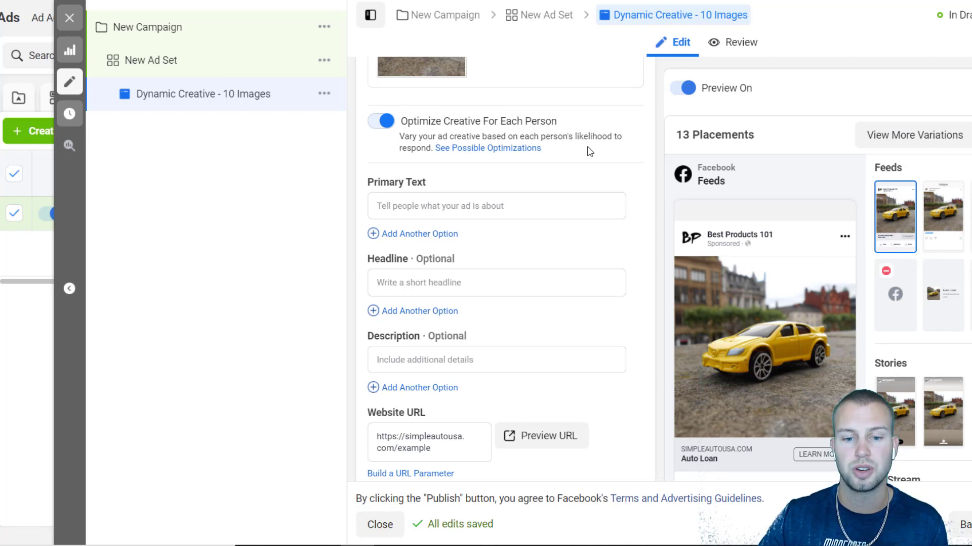
mouse_move(585, 129)
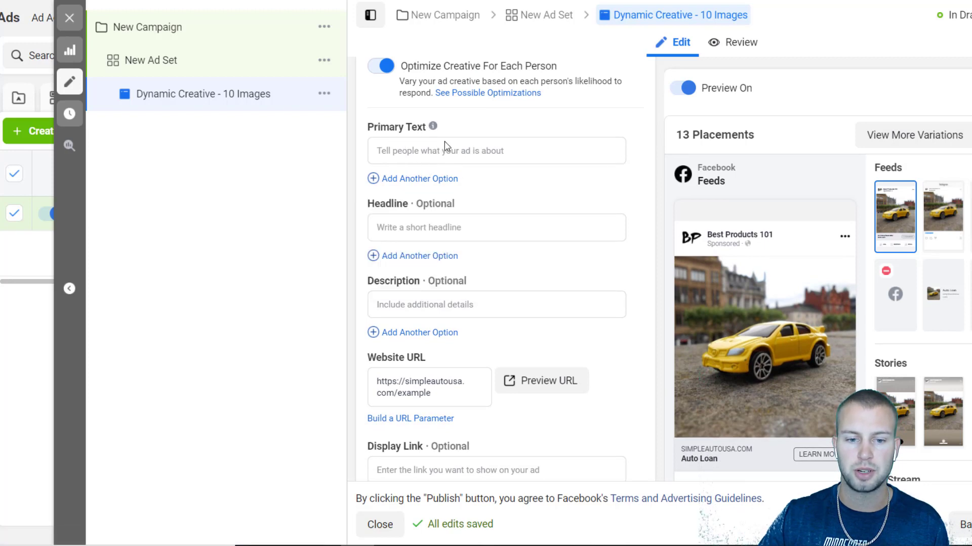
mouse_move(621, 283)
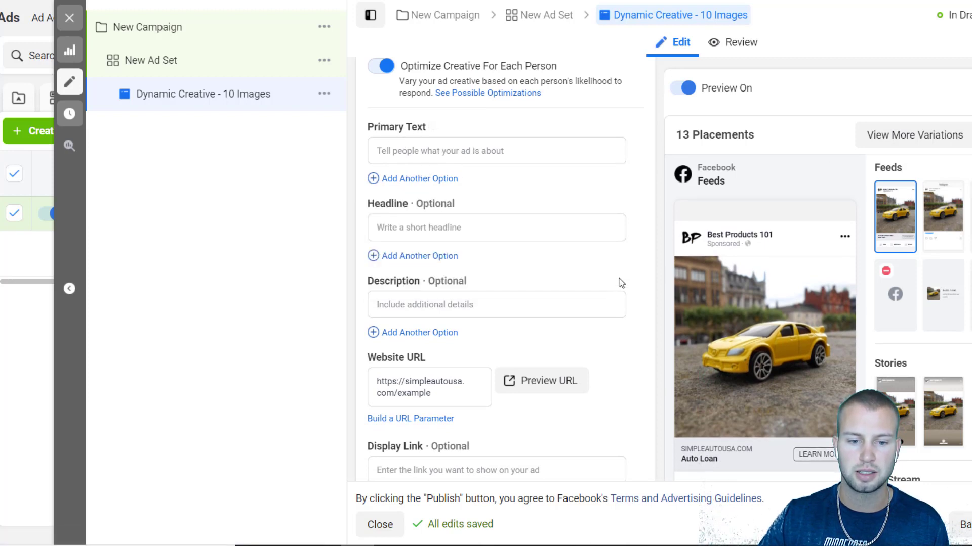
mouse_move(461, 293)
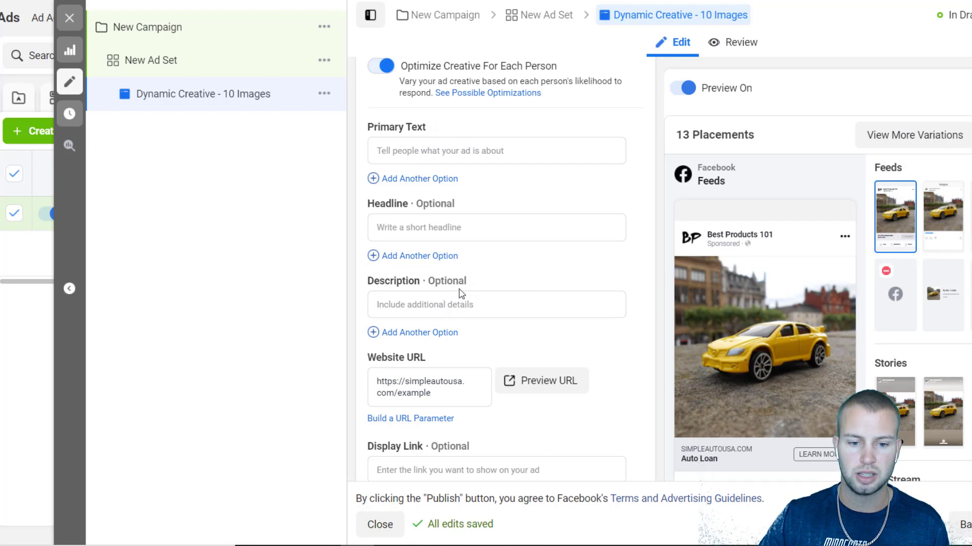
scroll(down, 3)
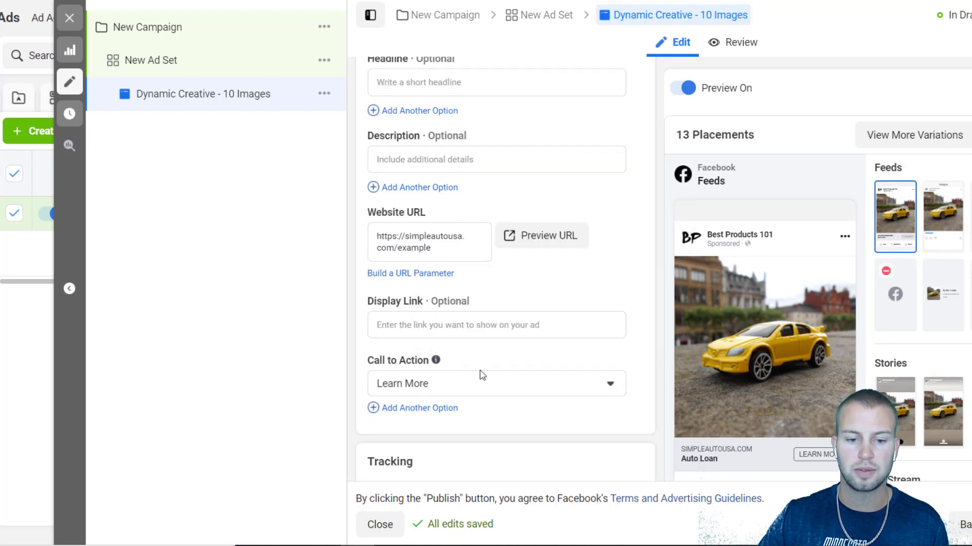
scroll(up, 3)
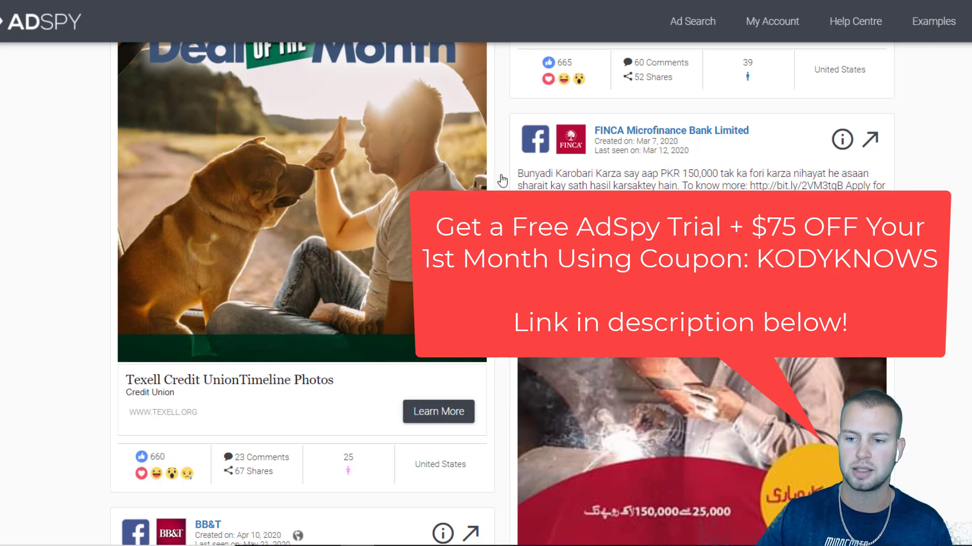
Step: Browse AdSpy results for US 'auto loan' ads with 300 to 100,000+ likes
scroll(up, 3)
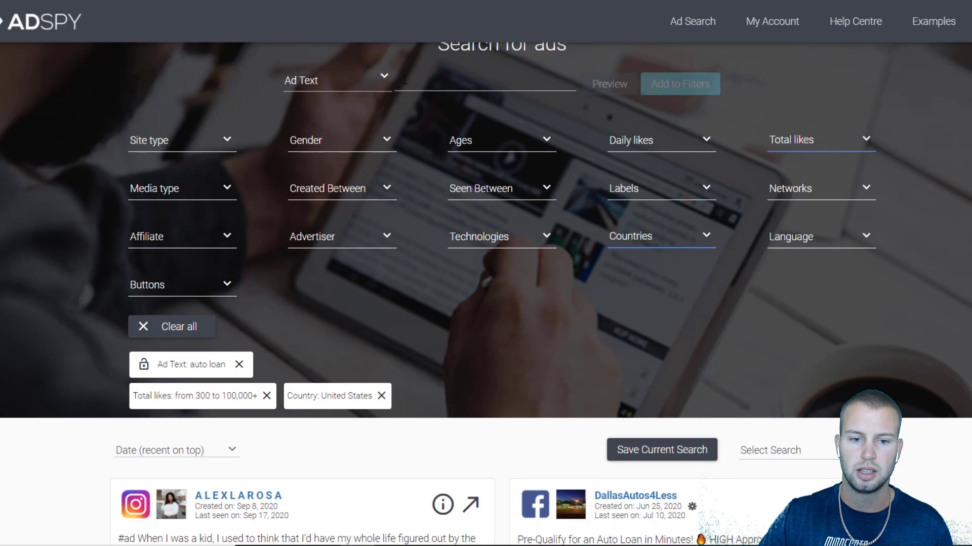
mouse_move(515, 338)
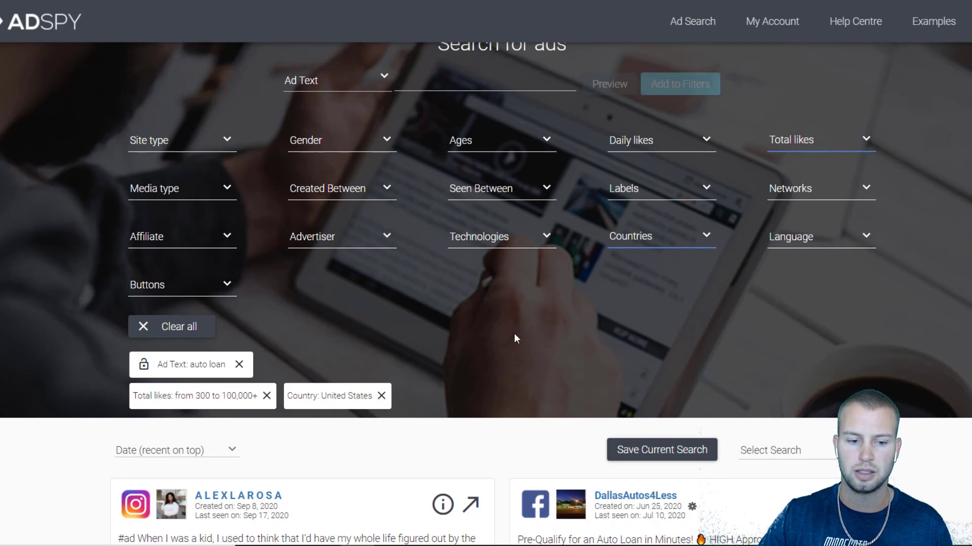
mouse_move(193, 400)
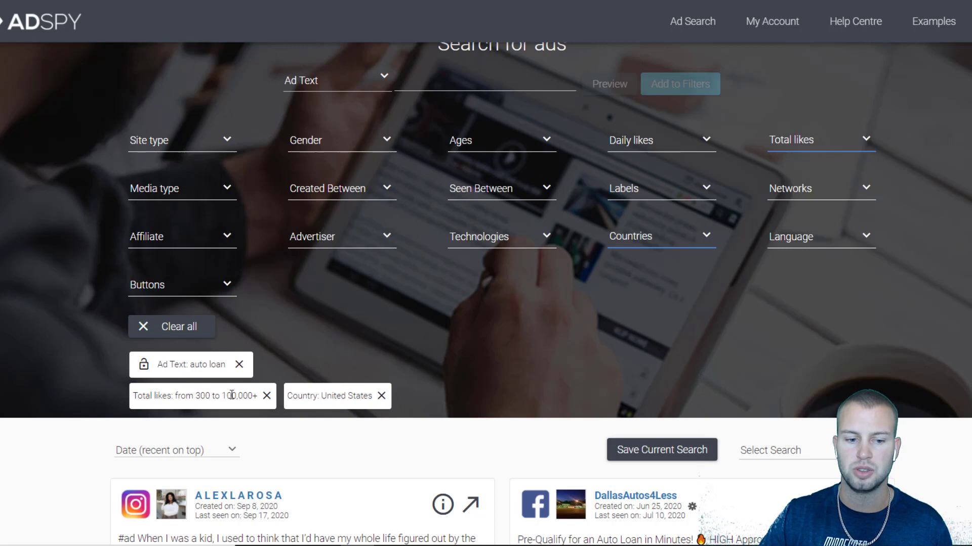
mouse_move(637, 370)
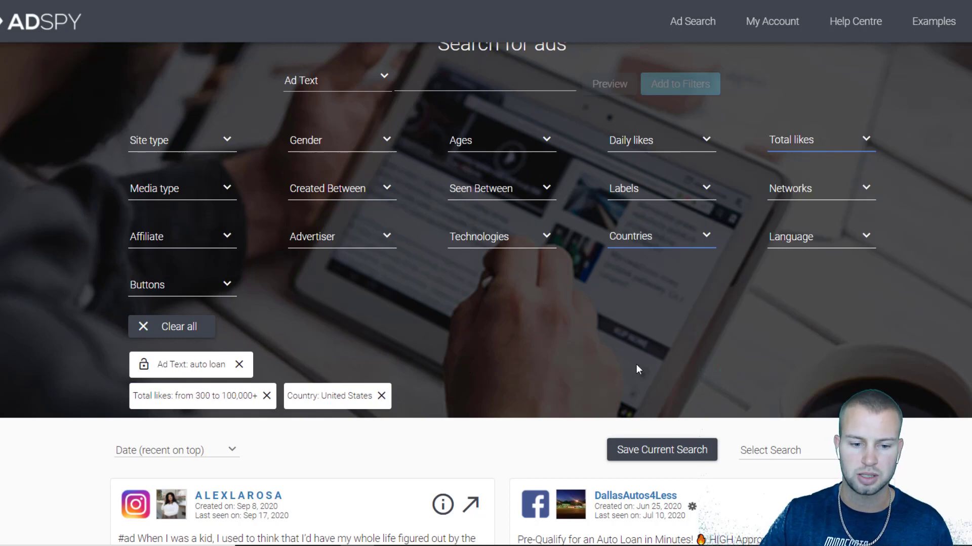
scroll(down, 3)
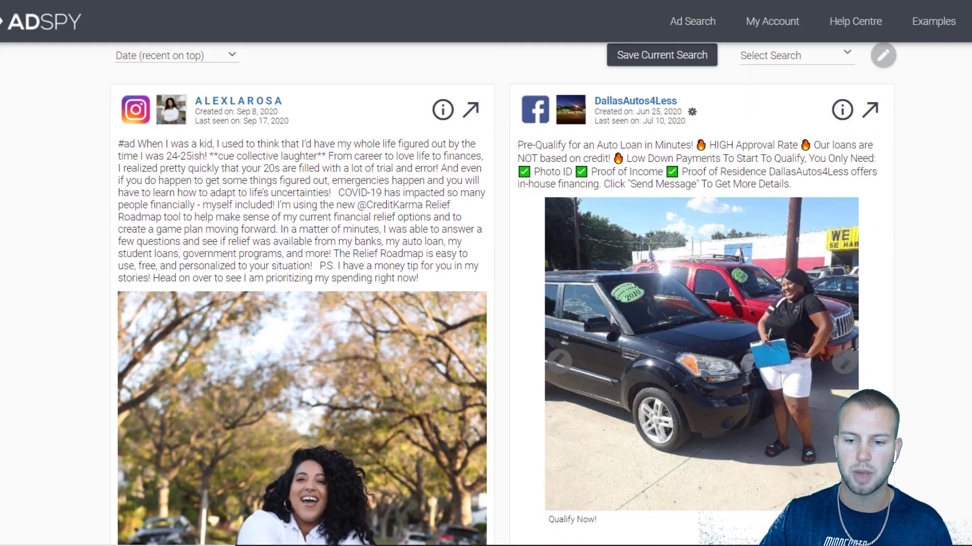
scroll(down, 3)
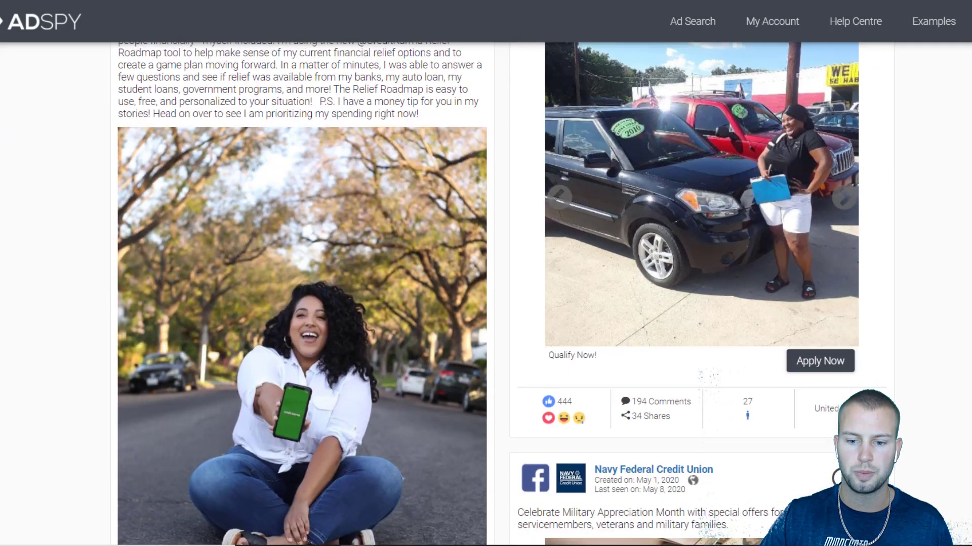
scroll(down, 3)
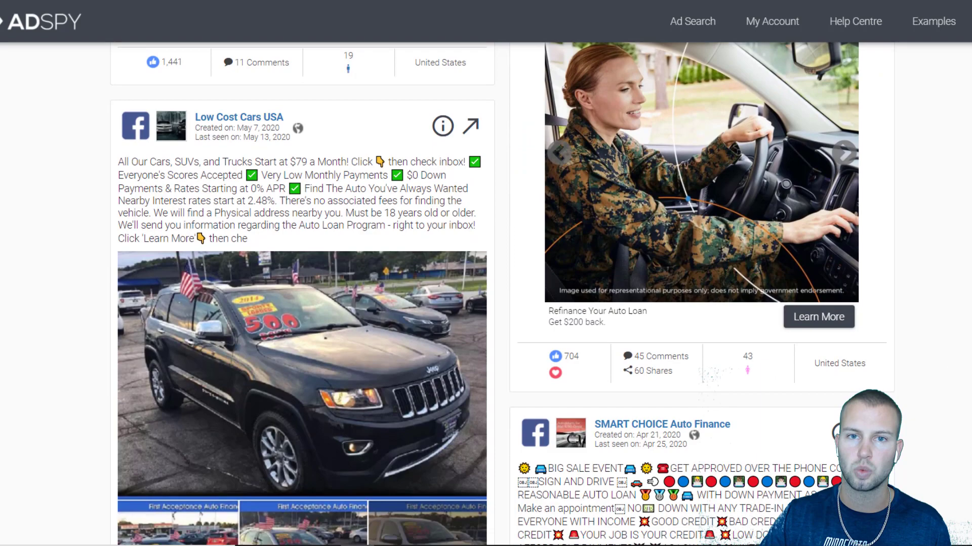
scroll(down, 3)
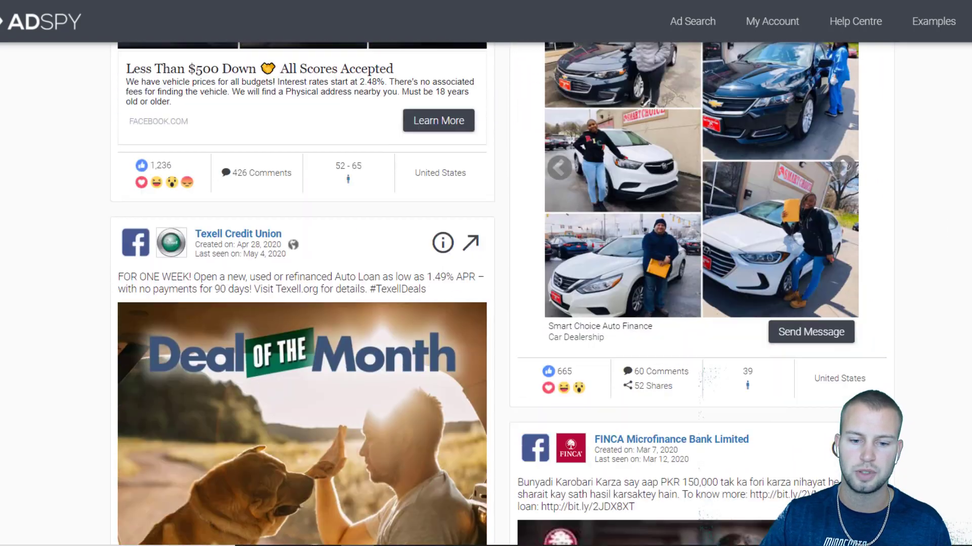
scroll(down, 3)
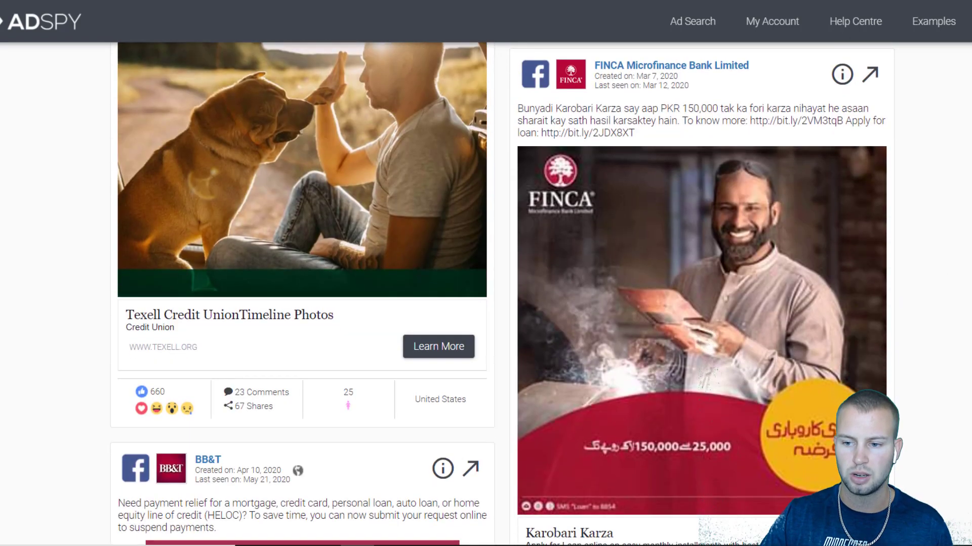
scroll(down, 3)
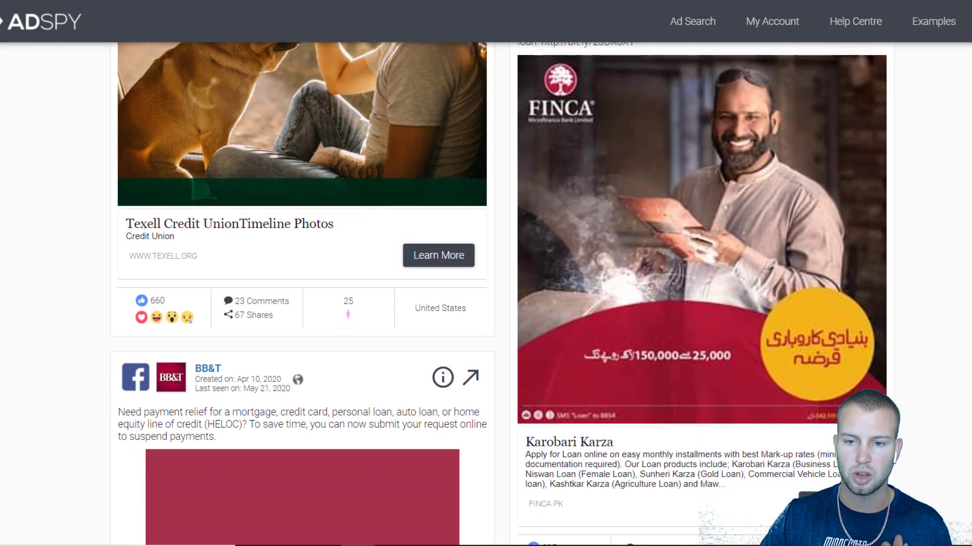
scroll(down, 3)
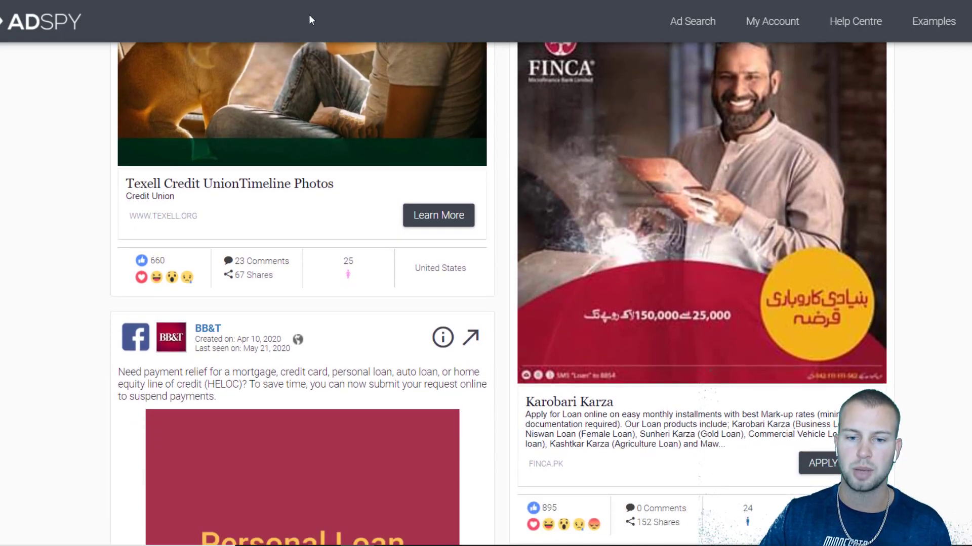
scroll(down, 3)
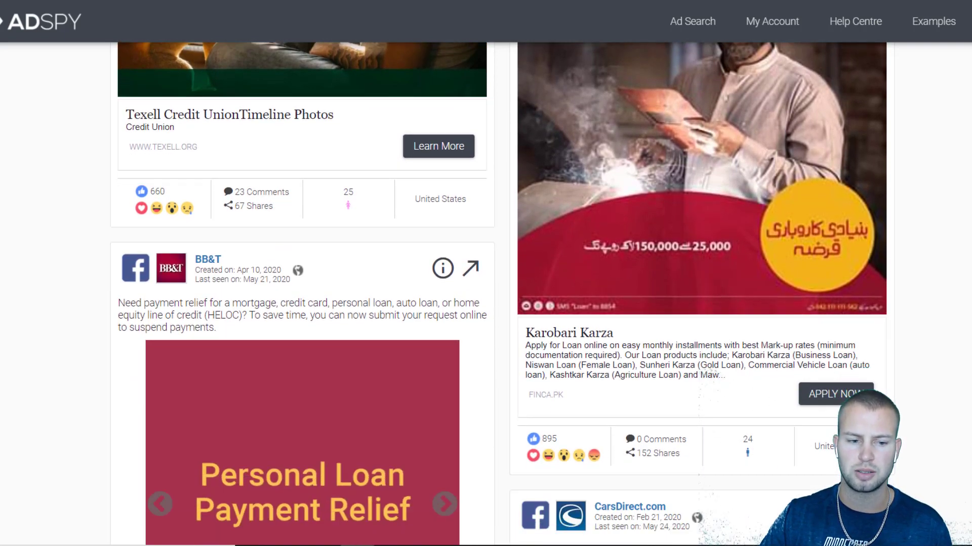
scroll(down, 3)
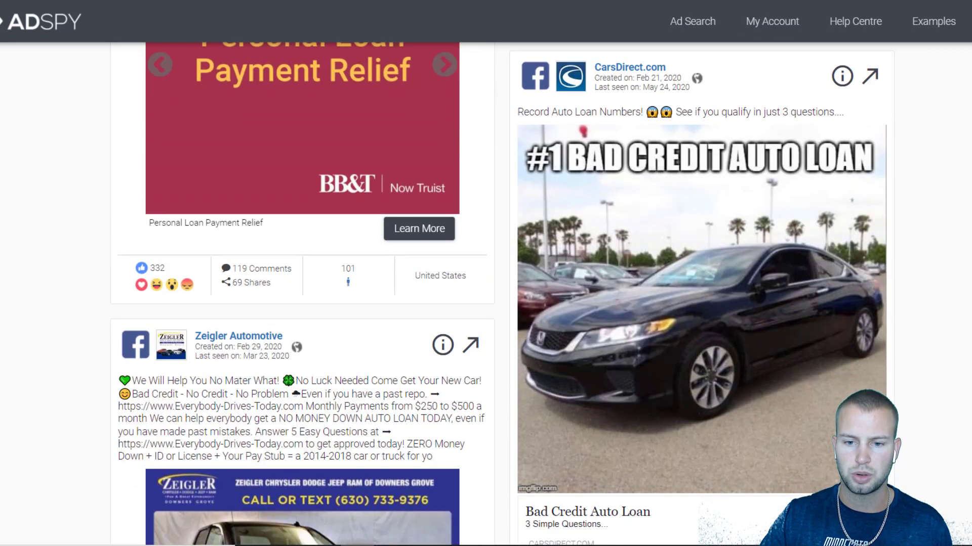
scroll(down, 3)
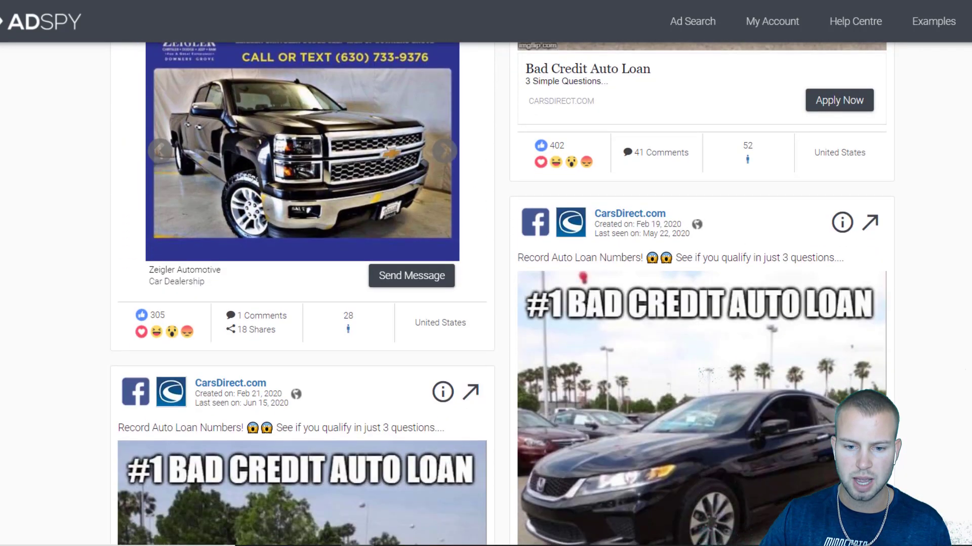
scroll(down, 3)
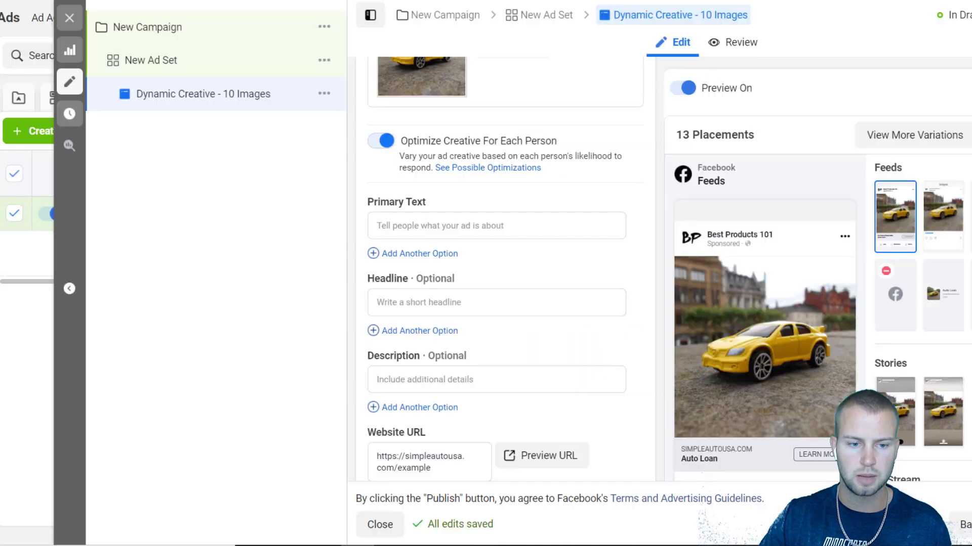
Step: Paste the competitor copy into the first primary text and adapt it for Simple Auto USA
right_click(496, 226)
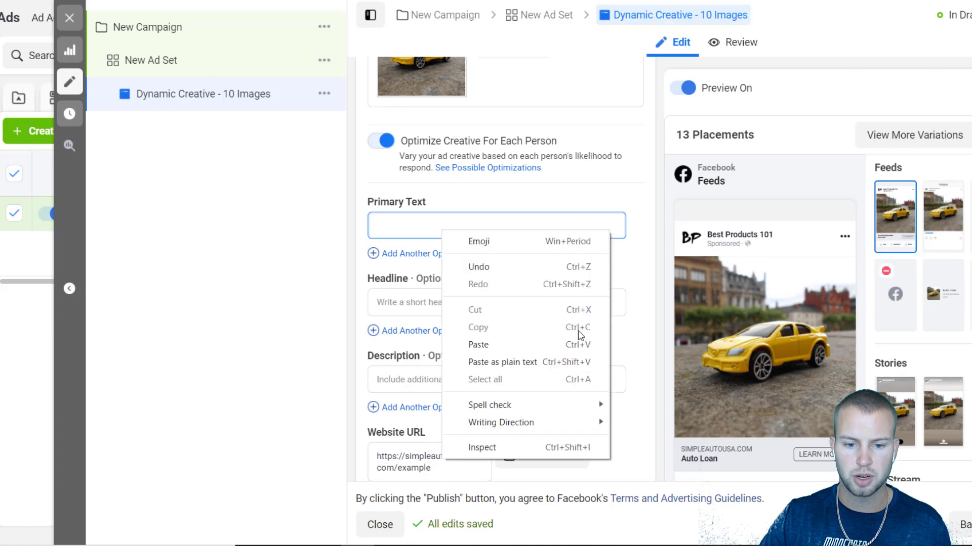
click(477, 344)
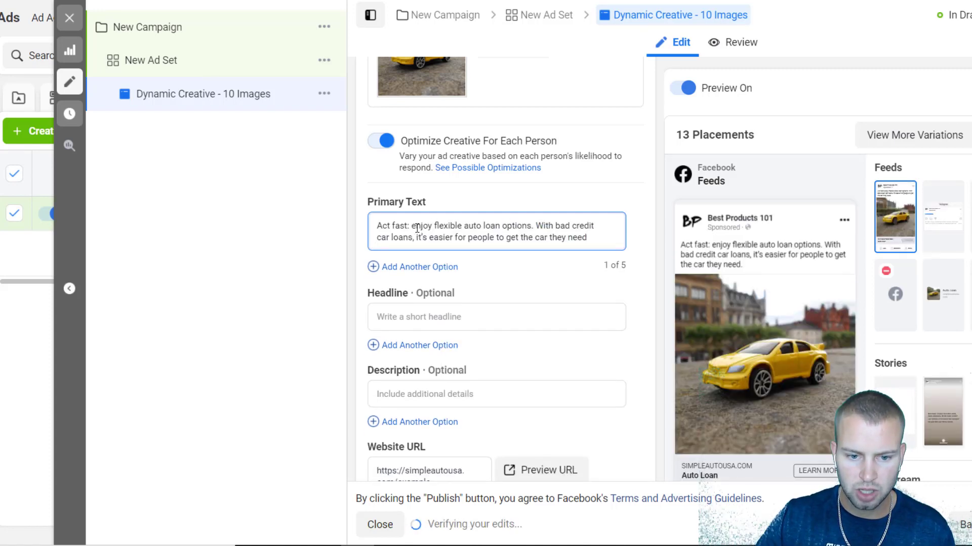
double_click(397, 226)
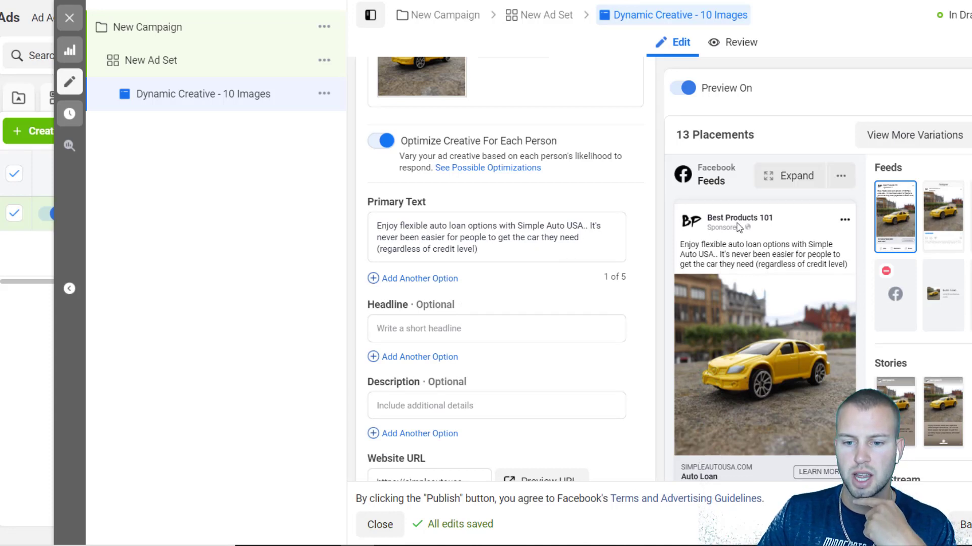
mouse_move(792, 226)
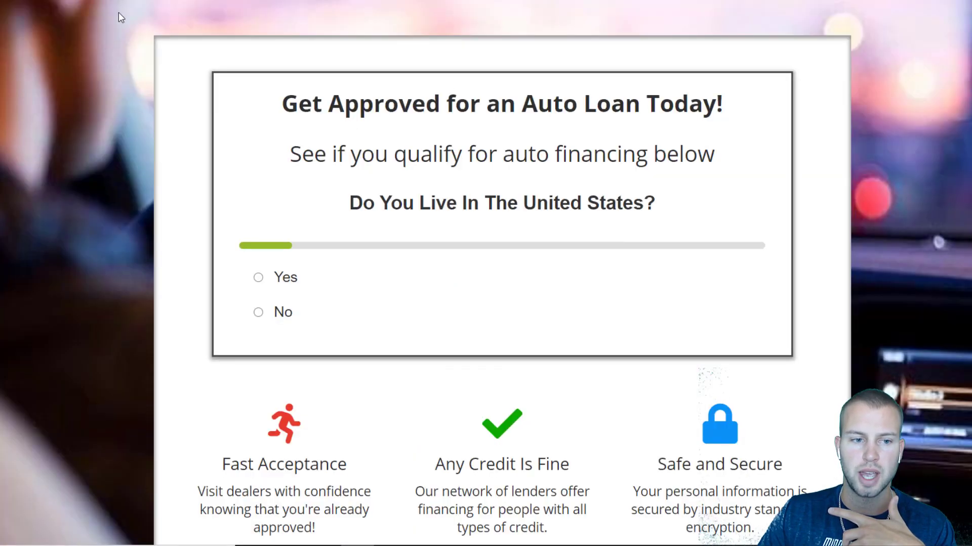
mouse_move(169, 18)
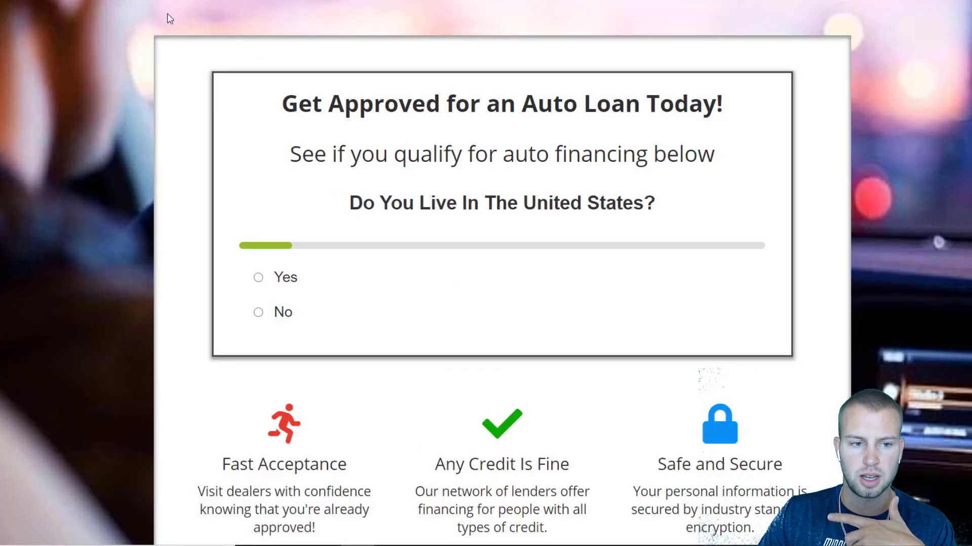
mouse_move(416, 7)
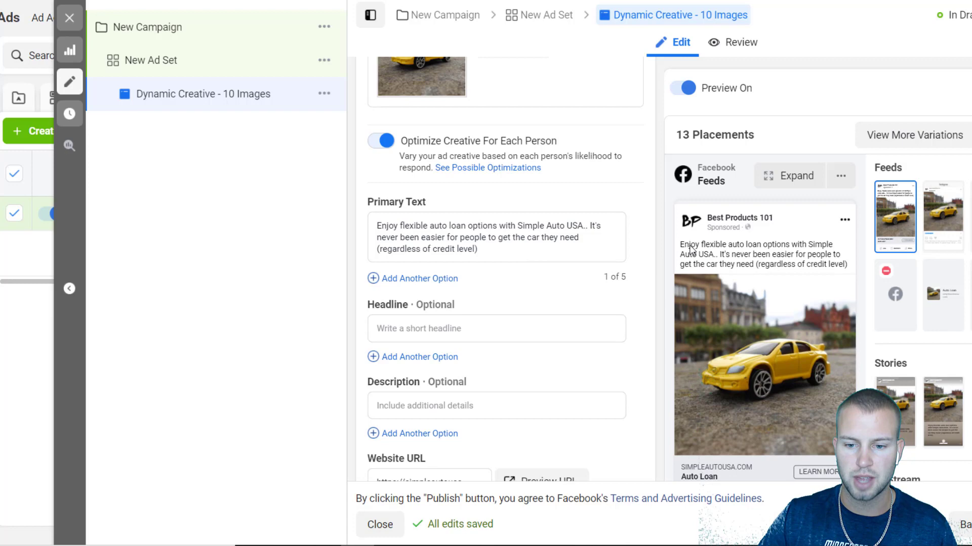
Step: Copy the first primary text into a second option and trim it to the 'car you need regardless of credit' line
triple_click(484, 237)
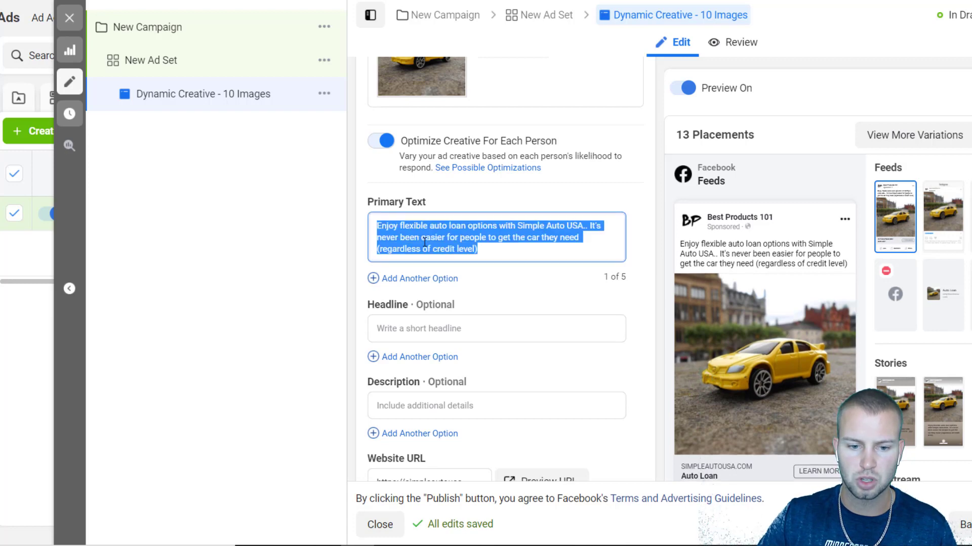
click(419, 279)
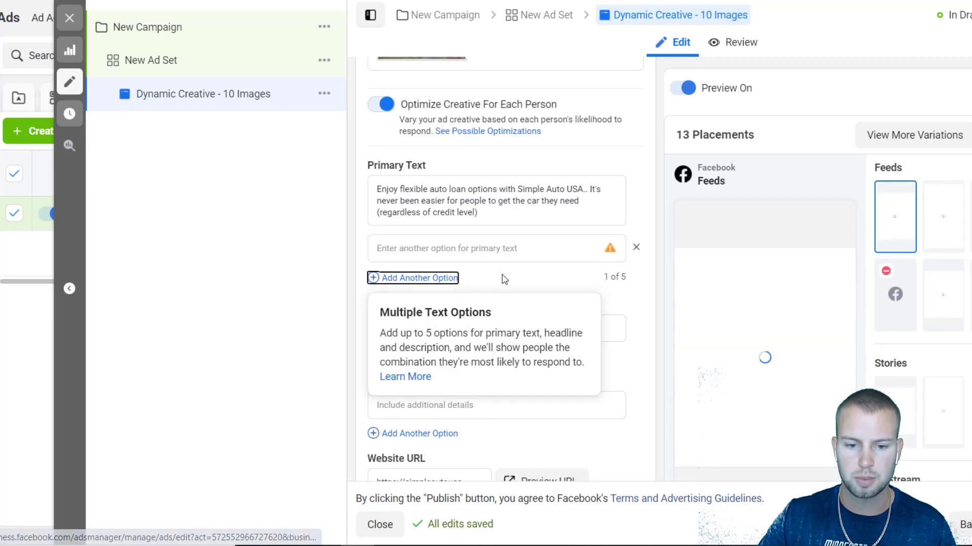
click(473, 248)
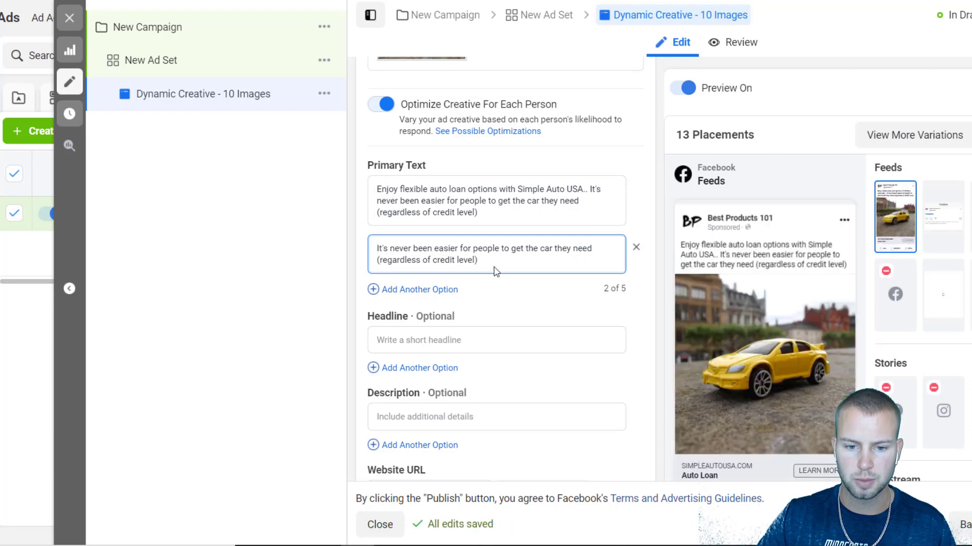
click(523, 255)
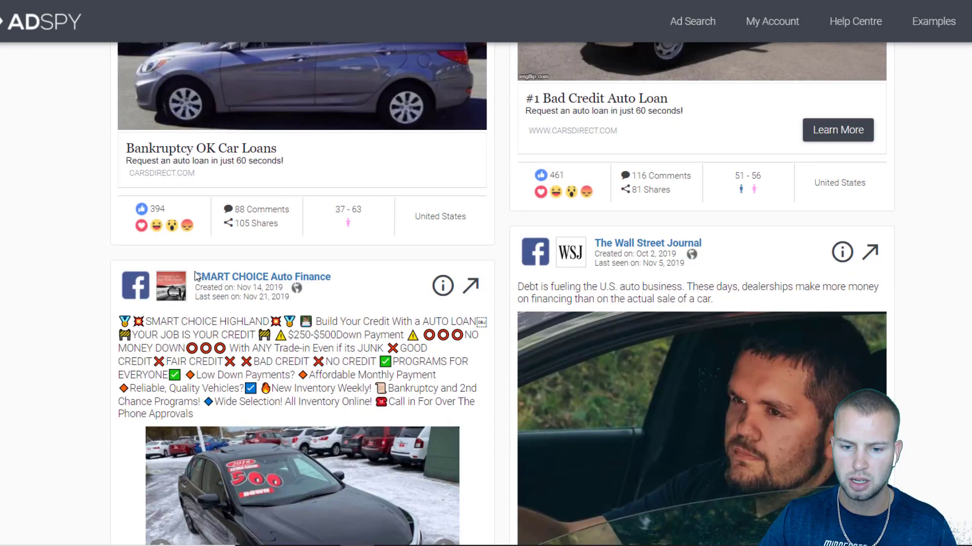
scroll(down, 3)
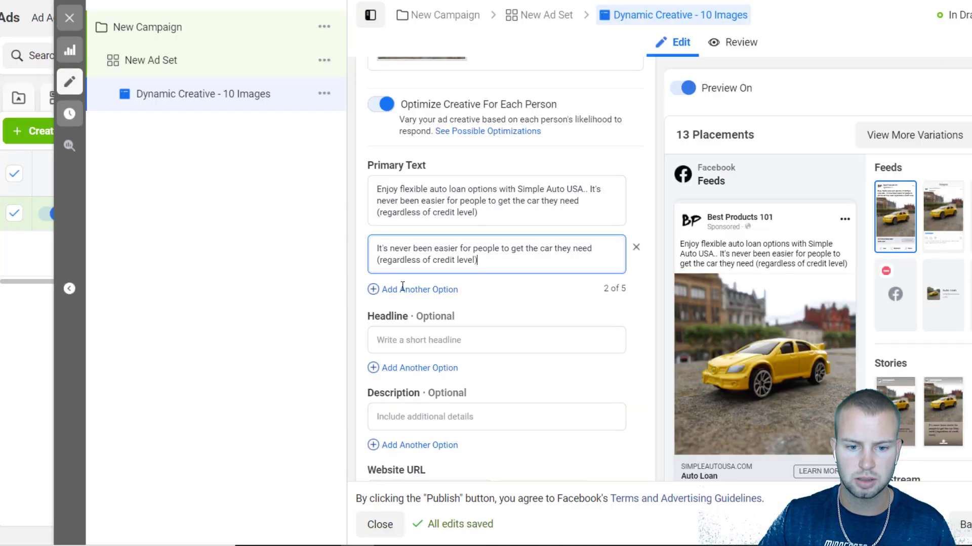
Step: Paste the copied ad text into a third primary text option about a more affordable rate
right_click(496, 260)
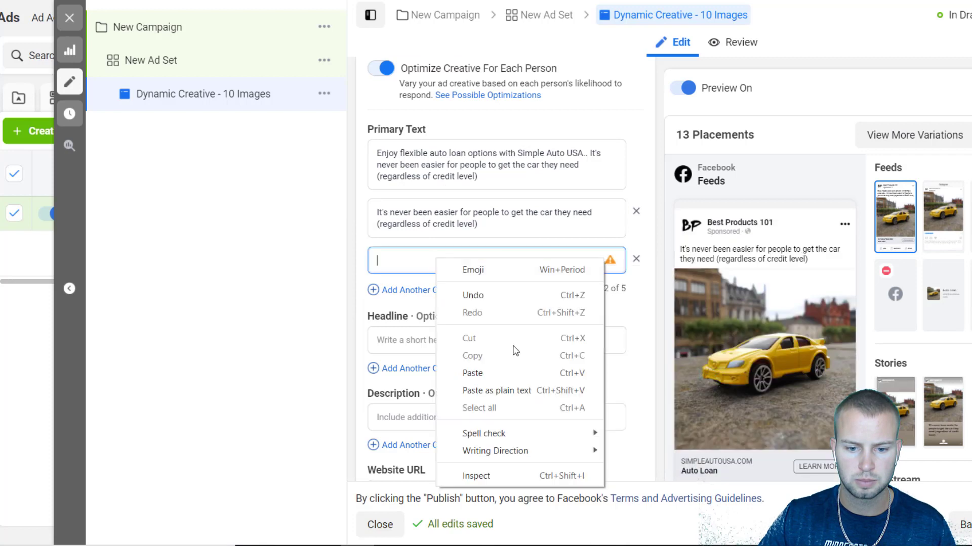
click(472, 373)
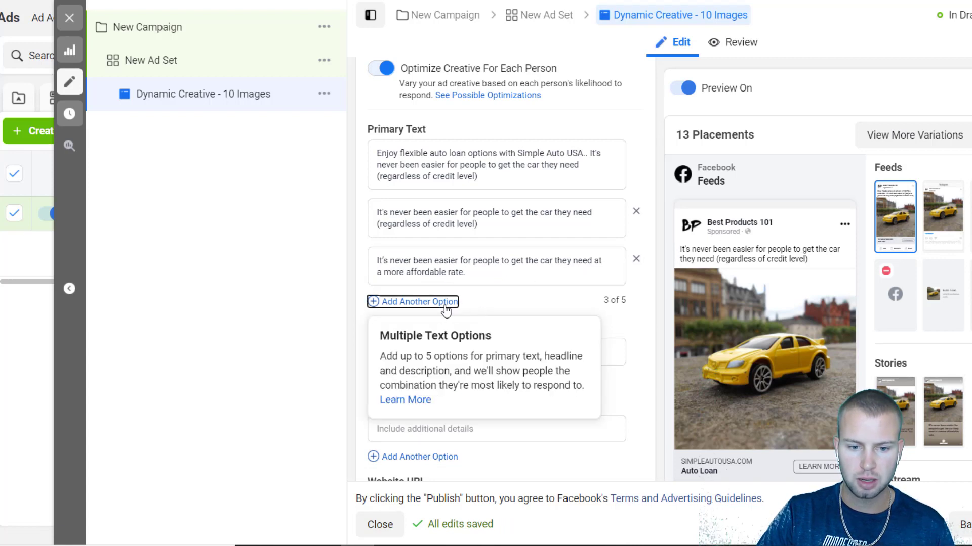
Step: Add a fourth primary text: 'Looking for a new vehicle? We can help you get approved for an auto loan regardless of credit. Click below to apply now'
click(419, 302)
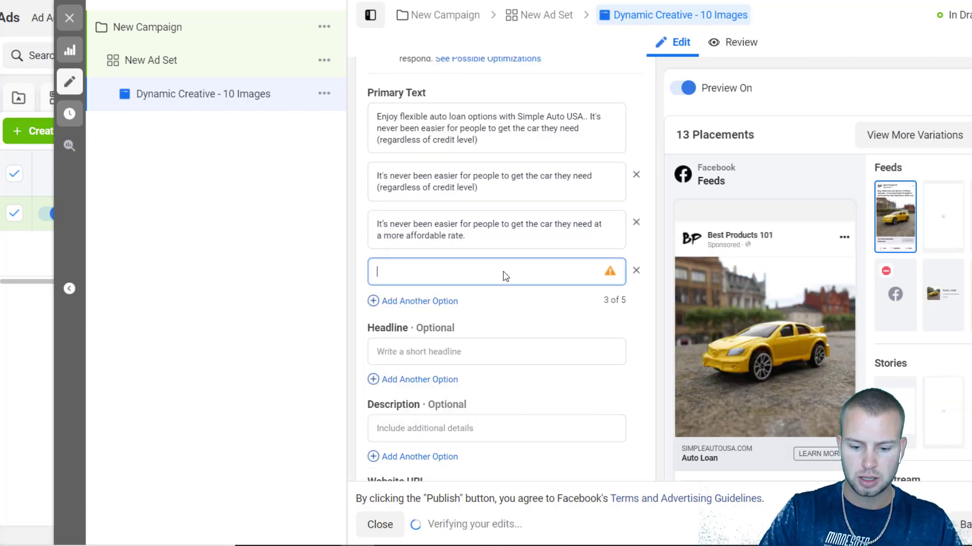
text(Looking)
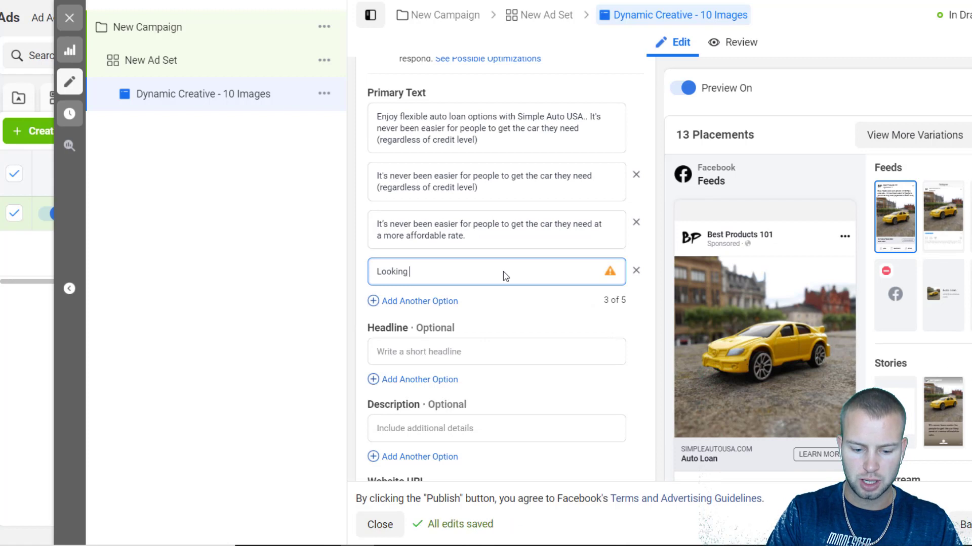
text(for a new)
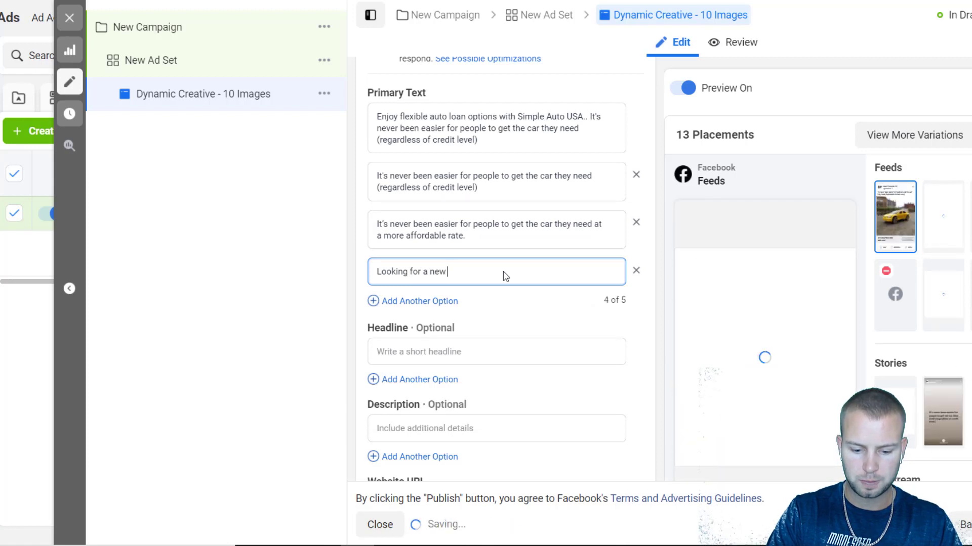
text(vehicle? W)
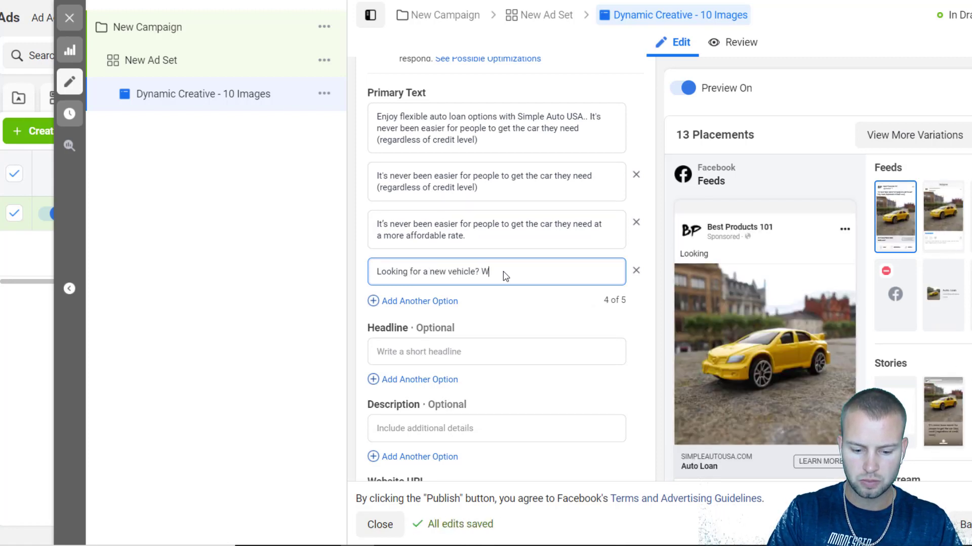
text(e can help you)
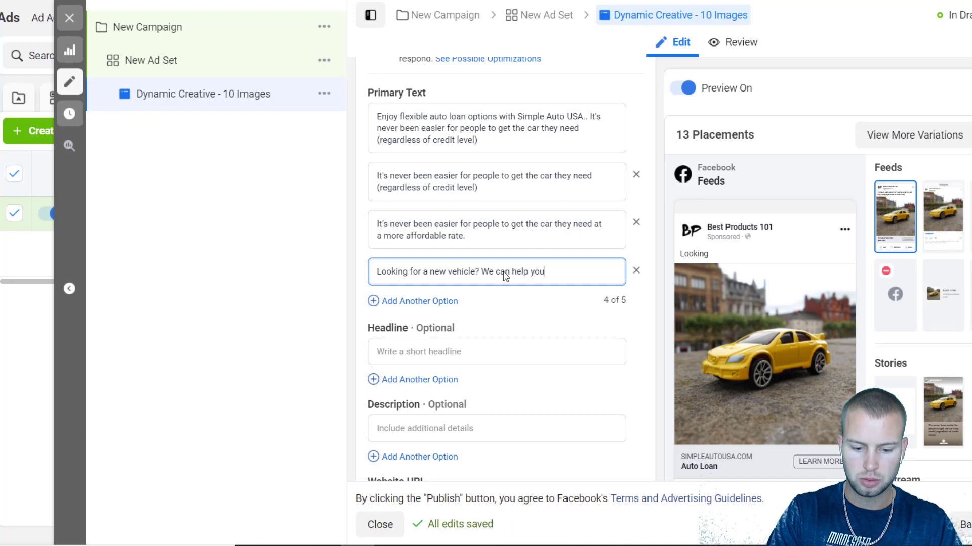
text(get approved)
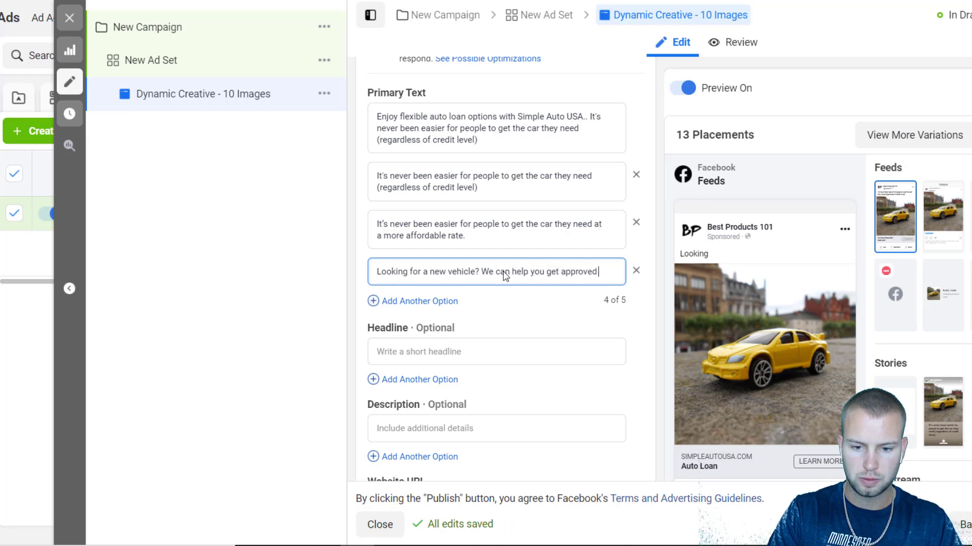
text(for an auto)
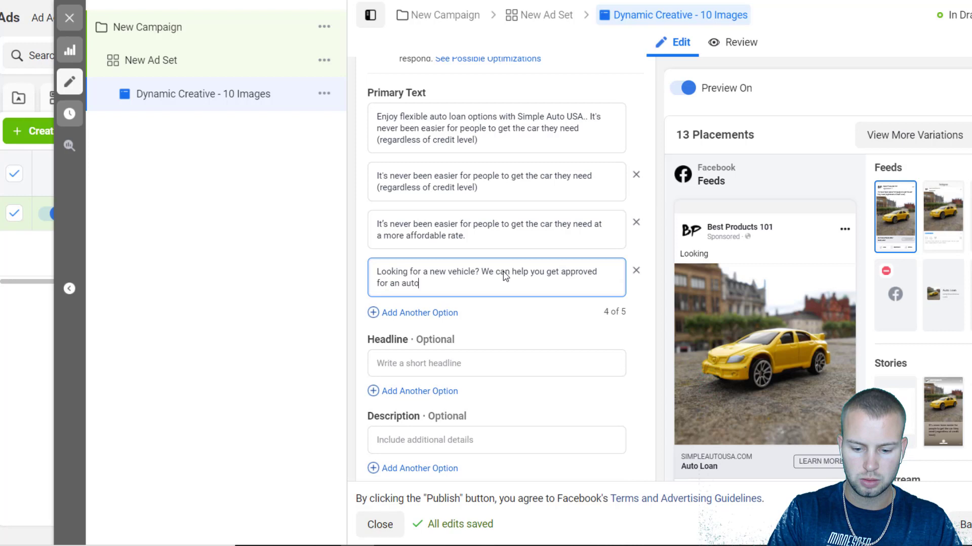
text(loan regardless of current)
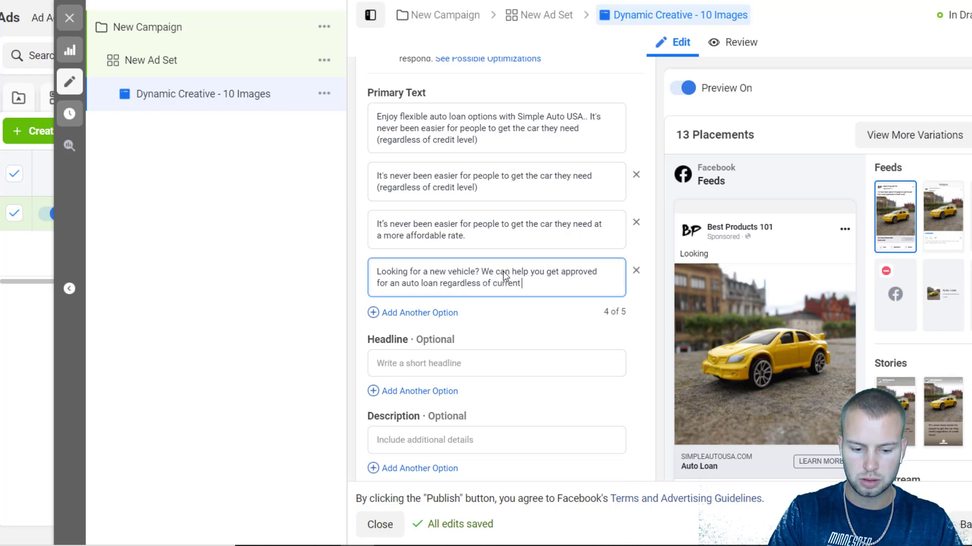
text(credit.)
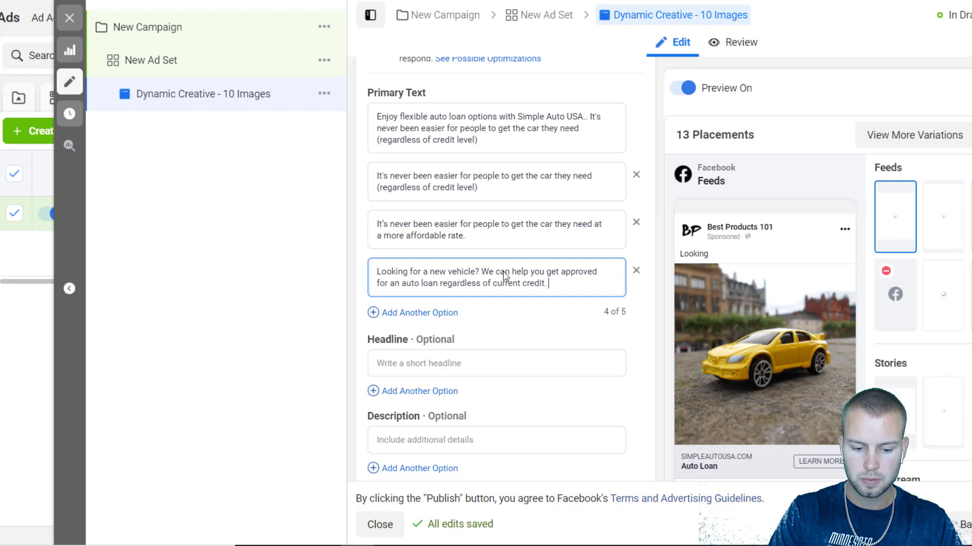
text(Click below to a)
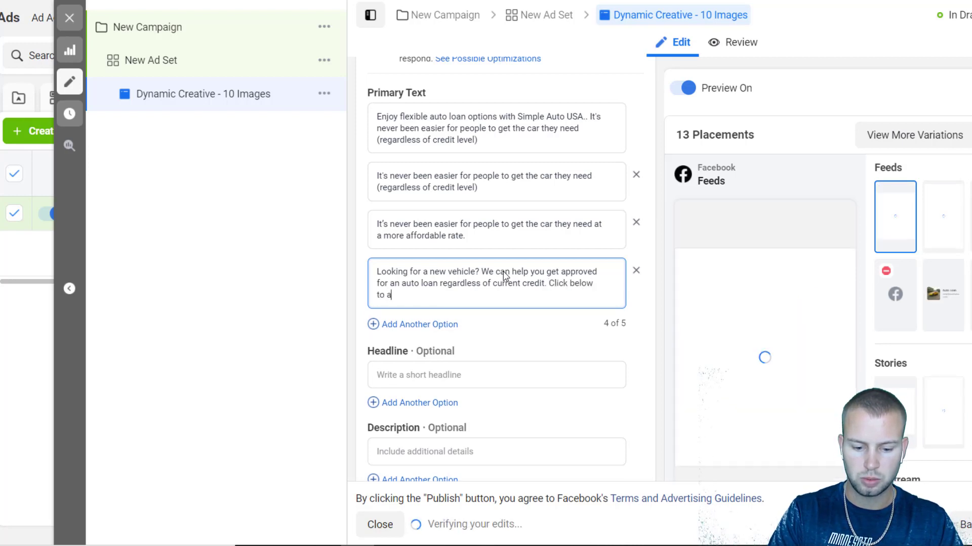
text(pply n)
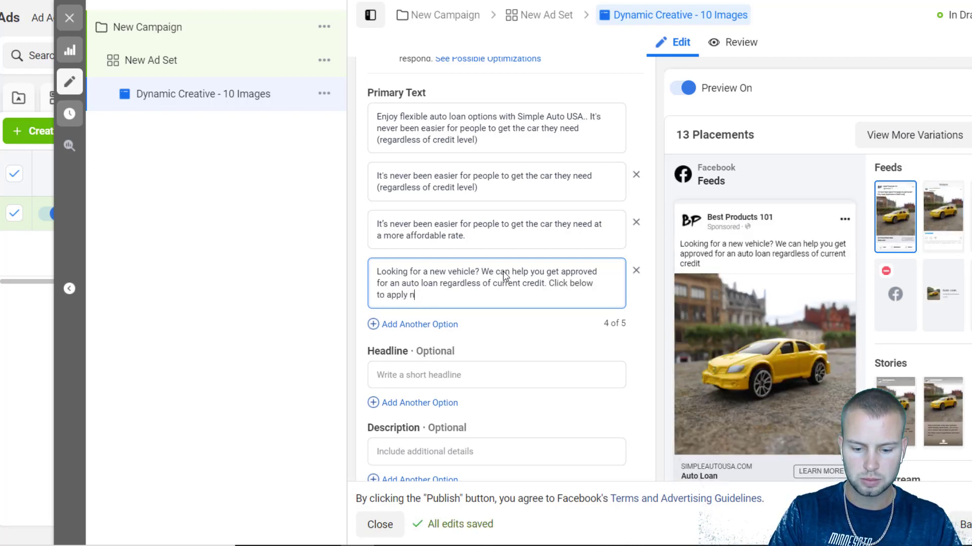
text(w do)
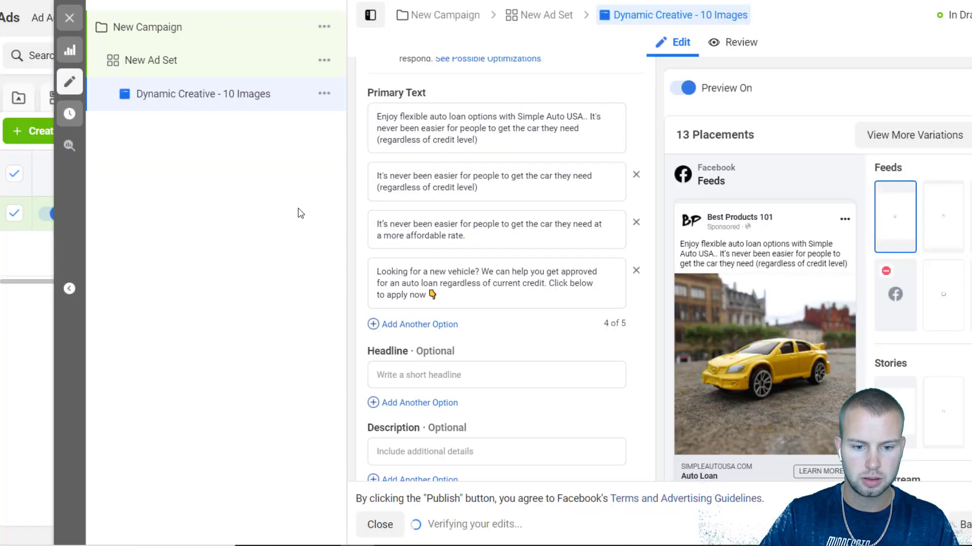
text(https://simpleautousa.com/example-1)
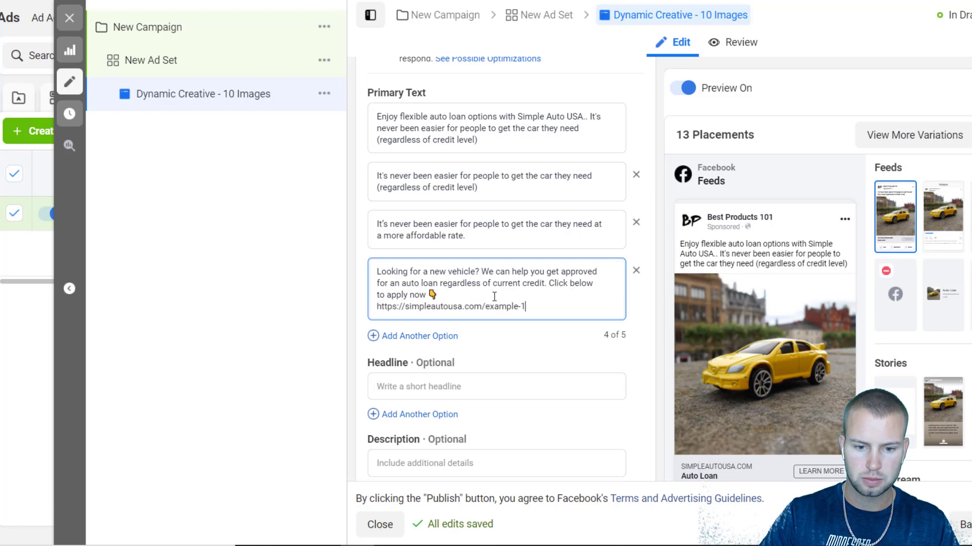
key(Backspace)
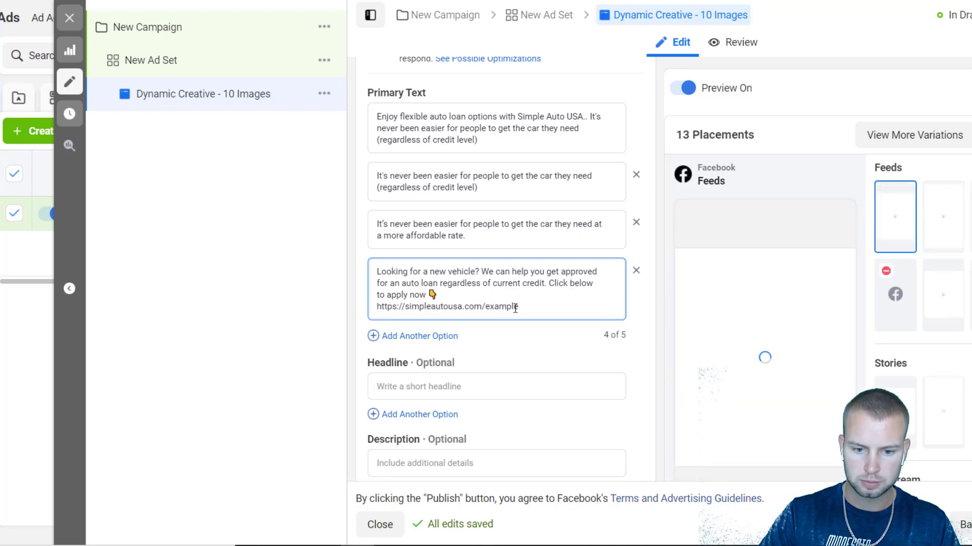
double_click(447, 307)
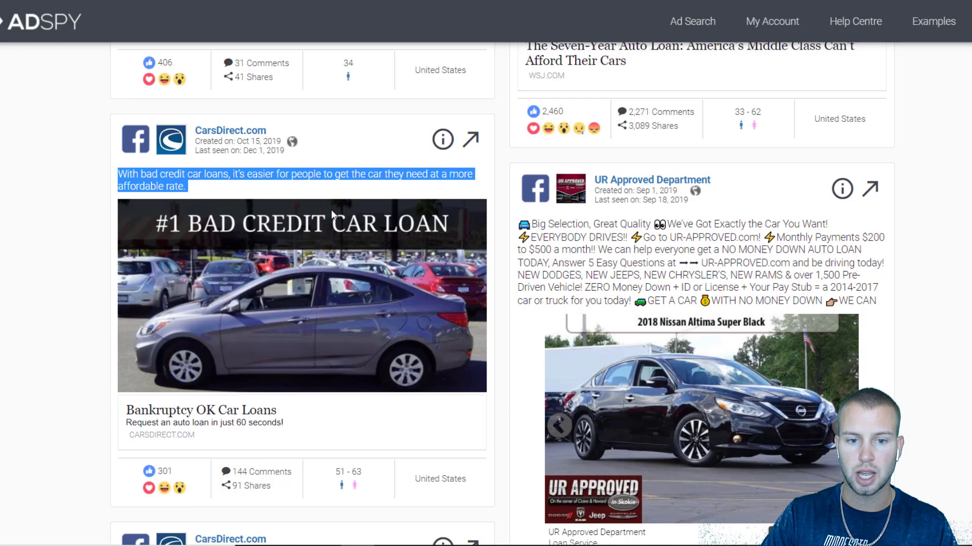
mouse_move(255, 468)
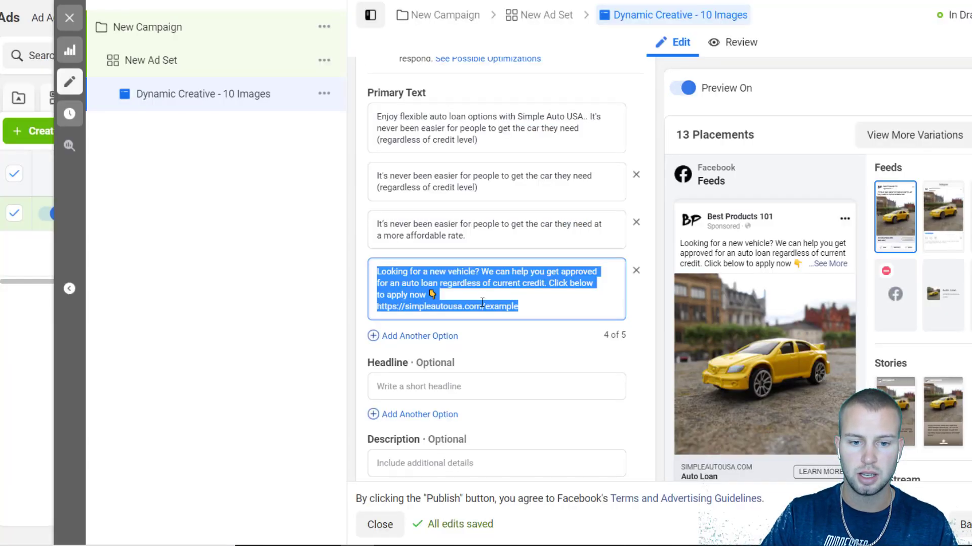
mouse_move(419, 336)
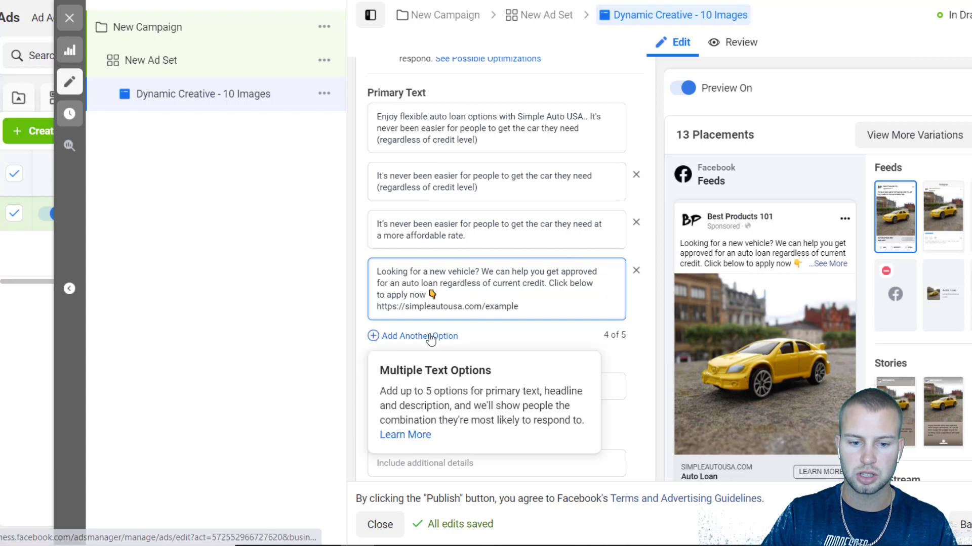
Step: Add a fifth, link-free primary text option so 5 of 5 are filled
click(419, 336)
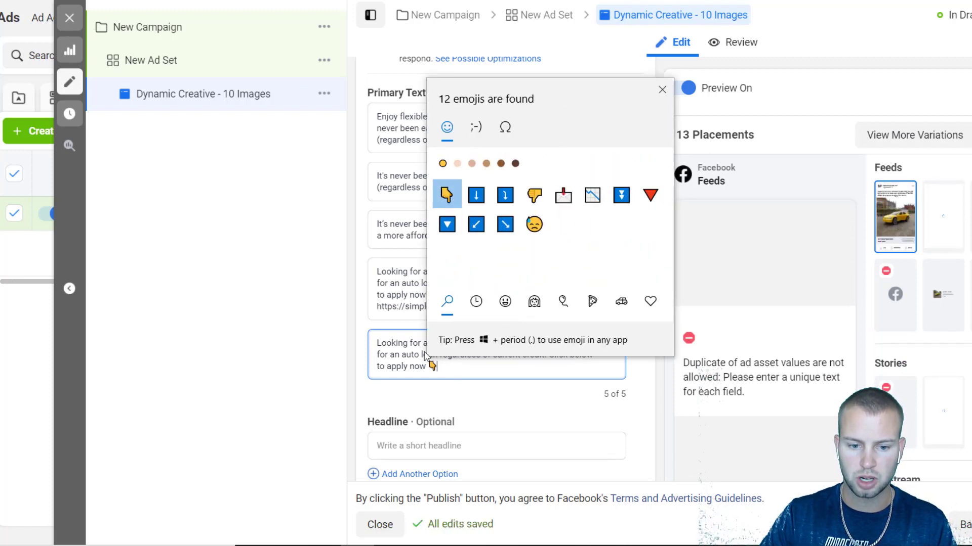
click(661, 90)
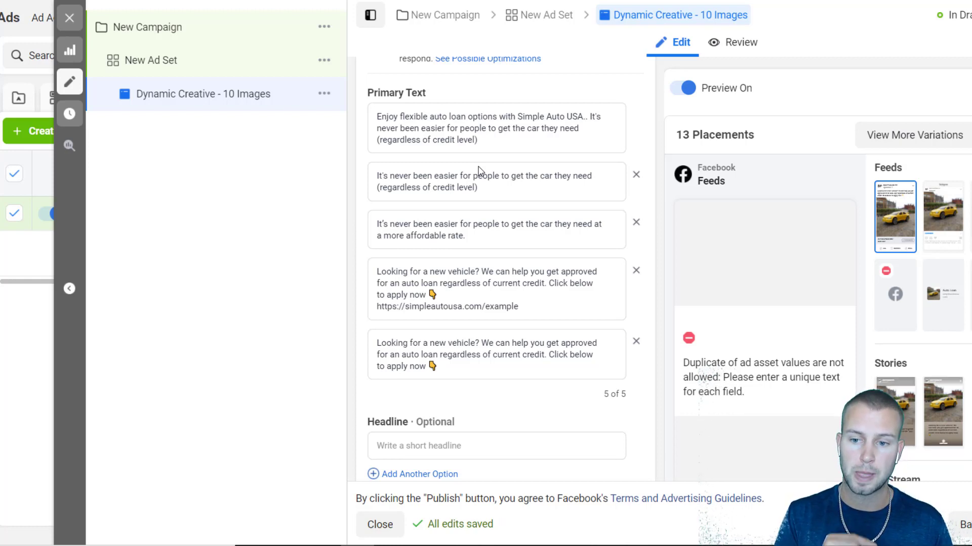
scroll(down, 3)
text(Apply now...)
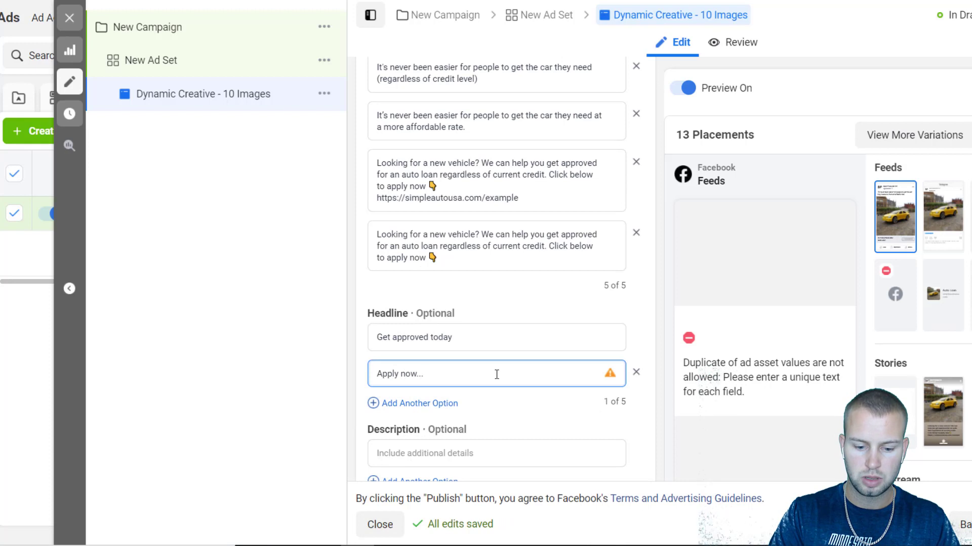
Step: Enter the headline 'Apply now... It takes 3 minutes' with a pointing emoji
text(It takes 3 minutes)
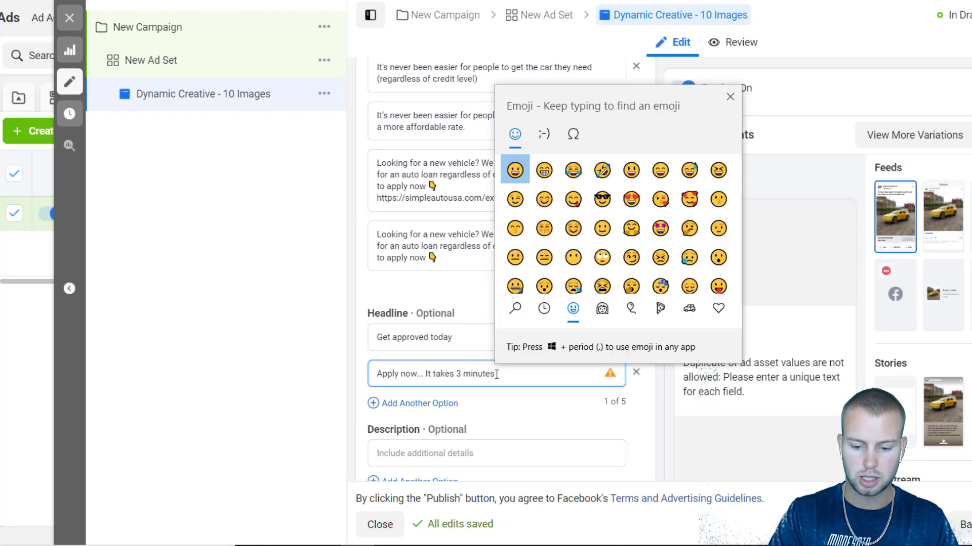
text(point)
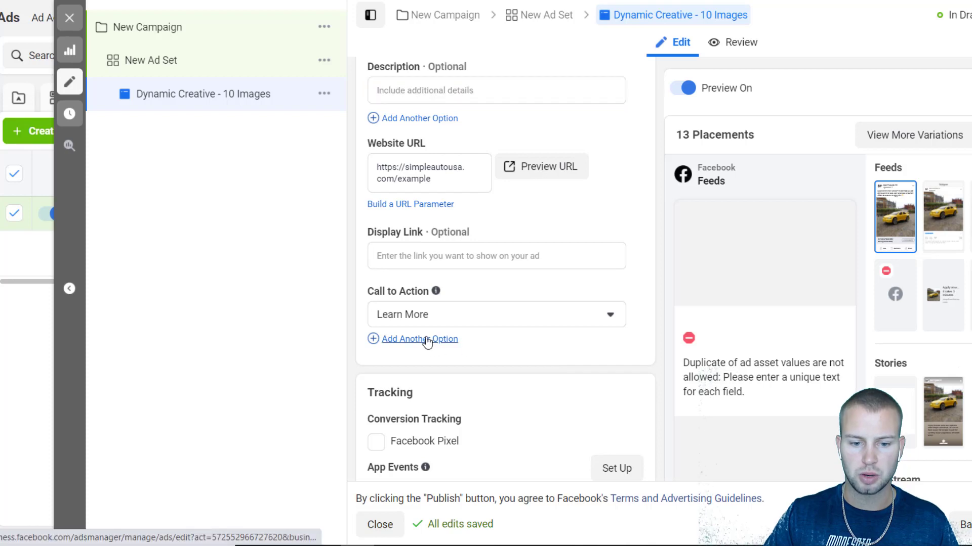
Step: Add Apply Now as a second call to action alongside Learn More
click(419, 339)
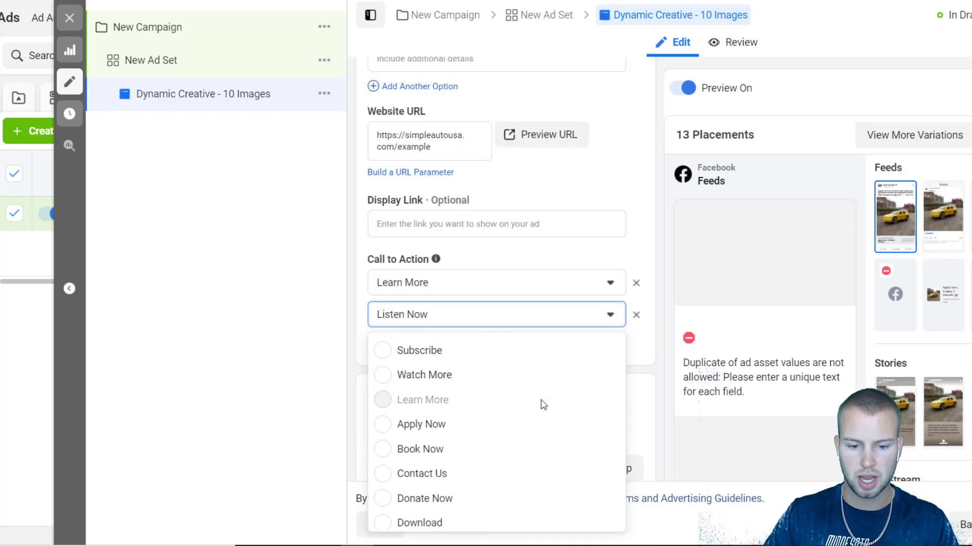
click(423, 424)
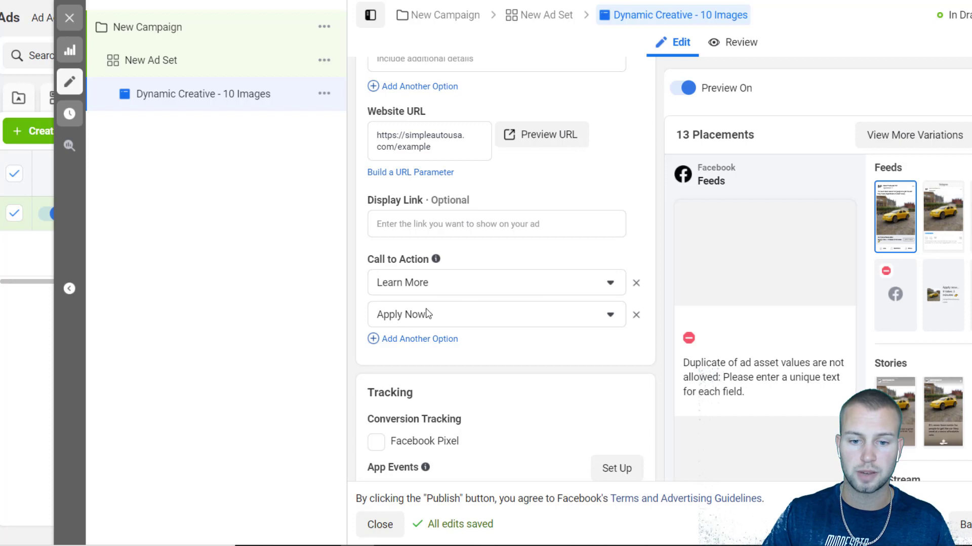
scroll(up, 3)
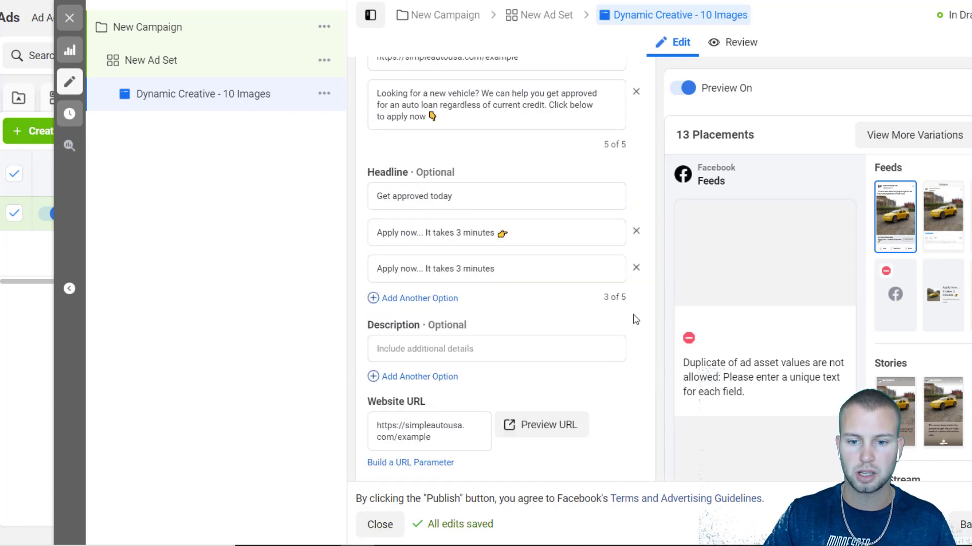
scroll(up, 3)
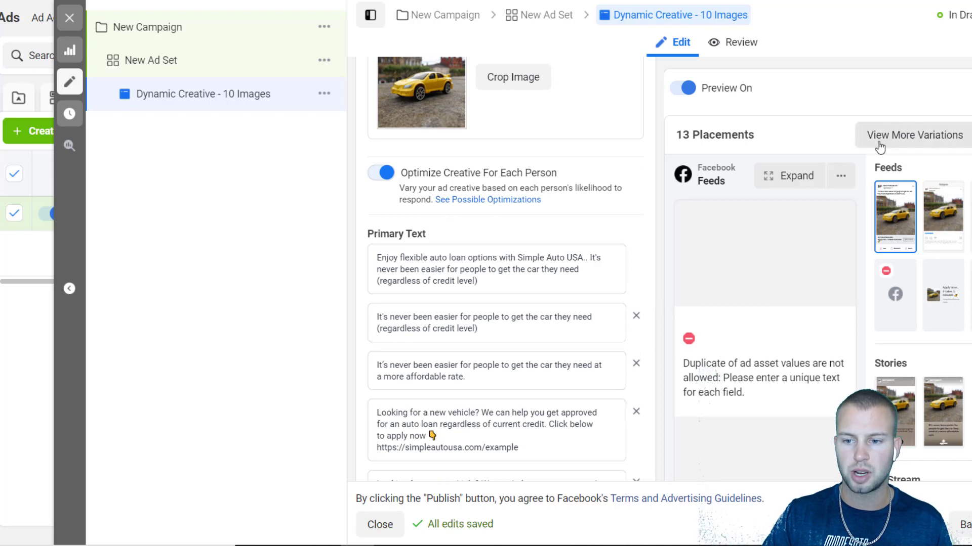
mouse_move(770, 131)
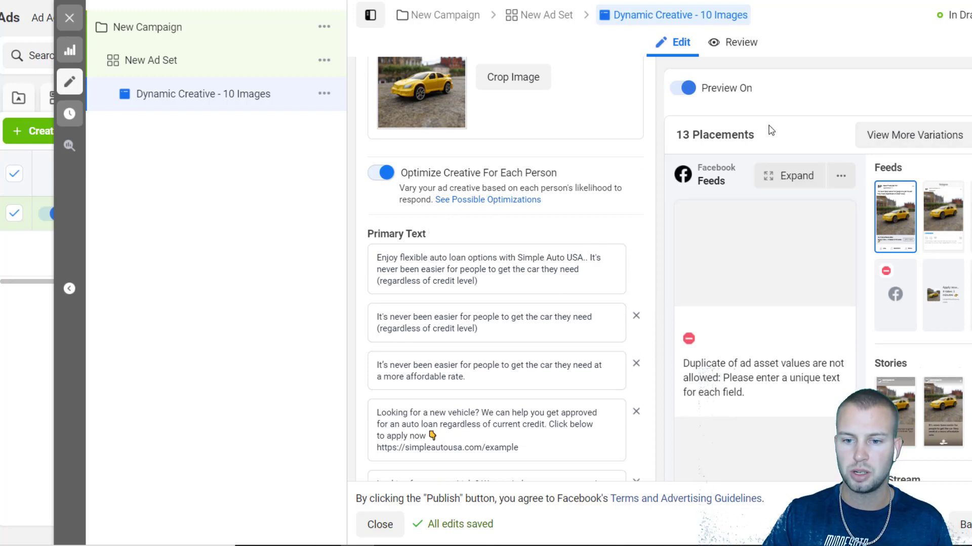
mouse_move(900, 139)
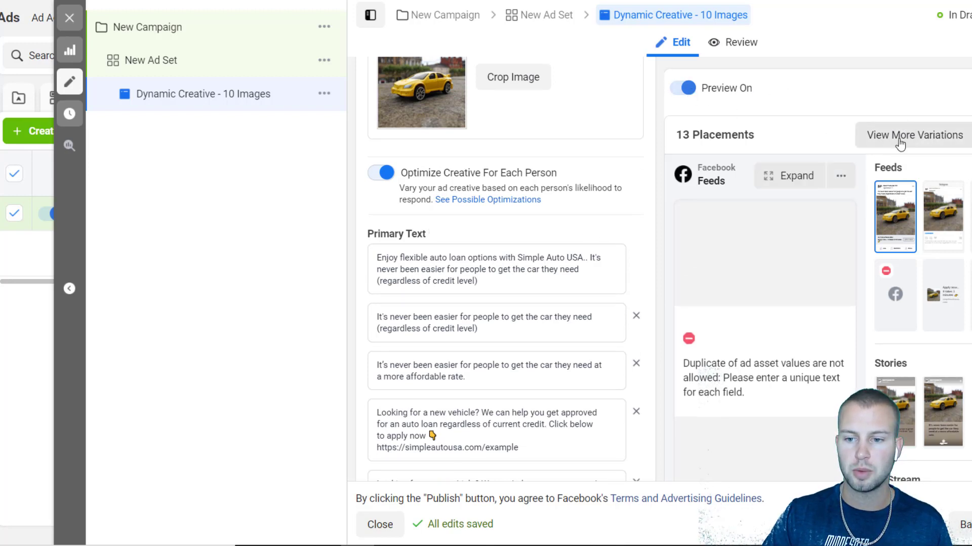
Step: Review the ad's variations across all 13 available placements in the preview panel
click(913, 134)
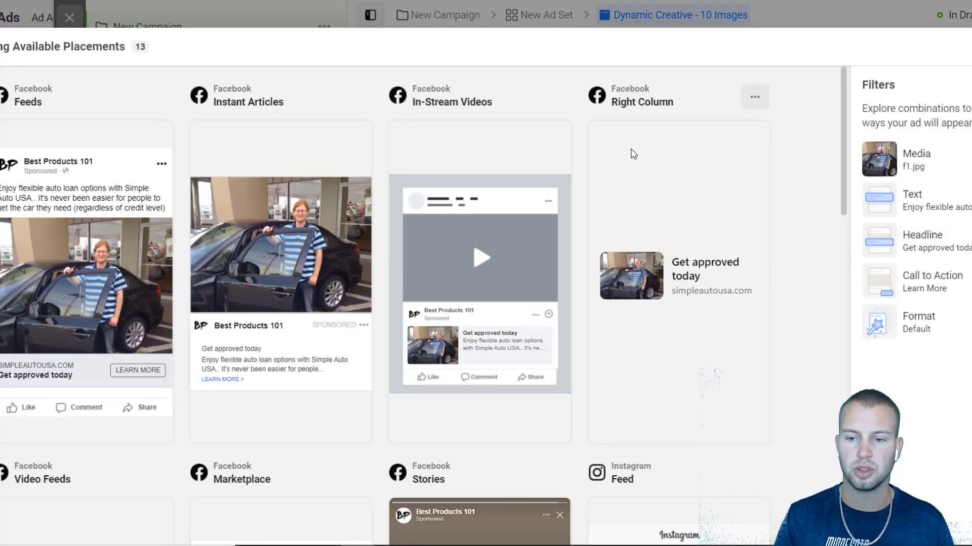
mouse_move(848, 176)
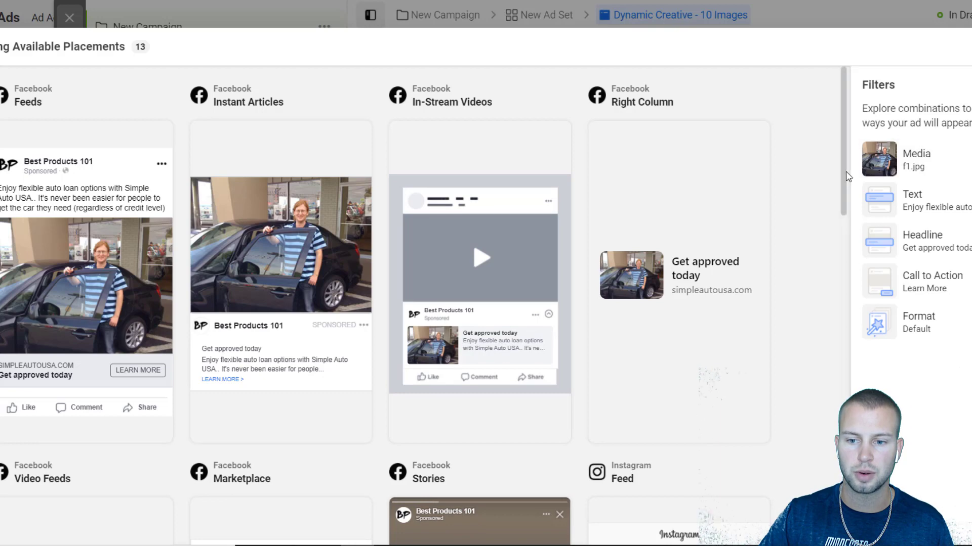
scroll(down, 3)
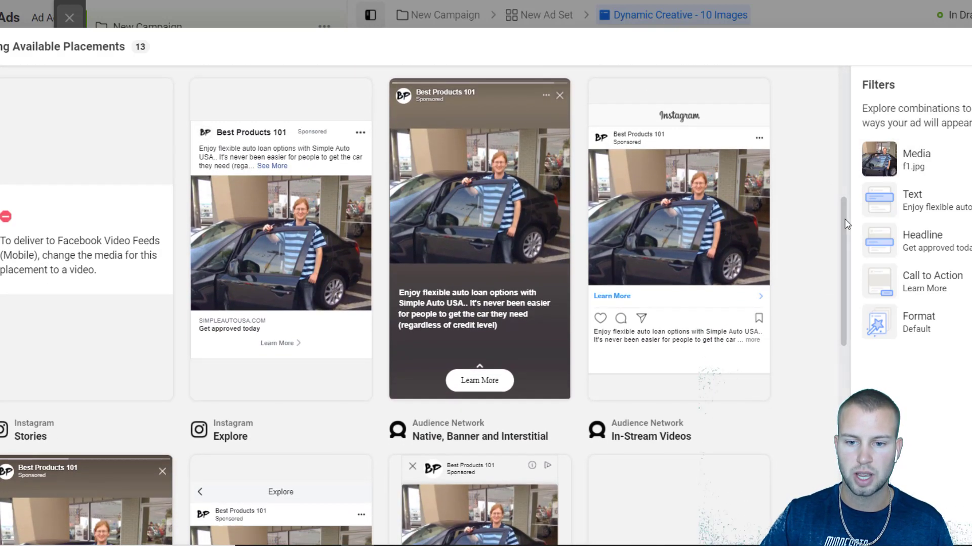
scroll(down, 3)
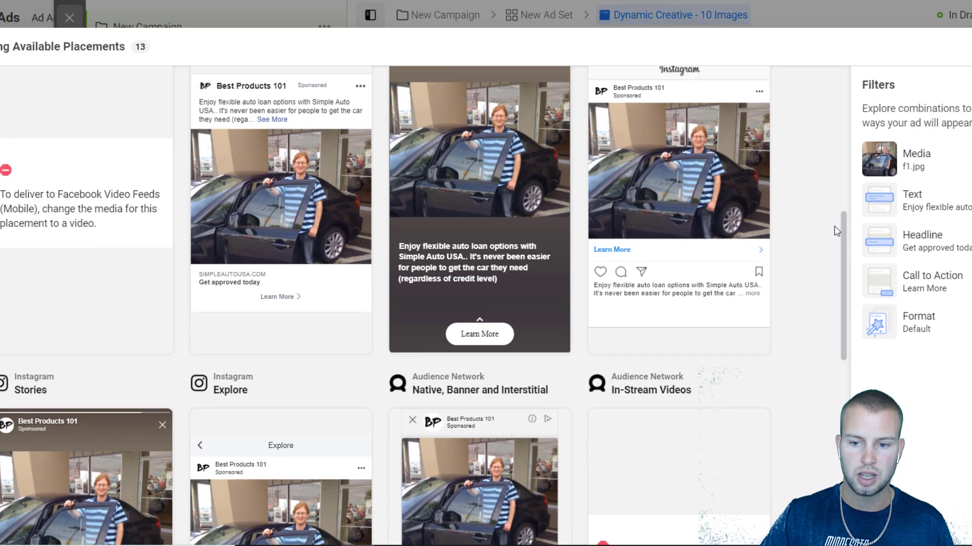
scroll(down, 3)
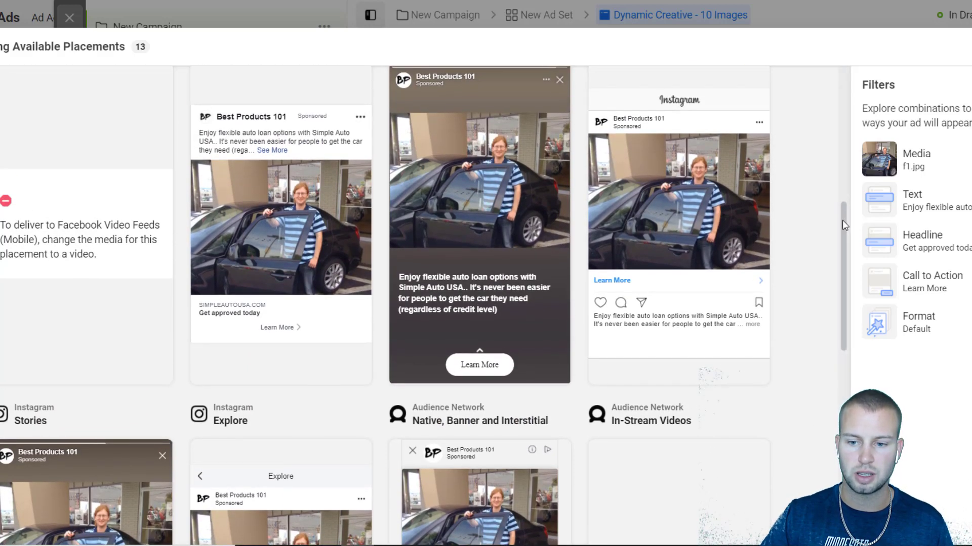
scroll(down, 3)
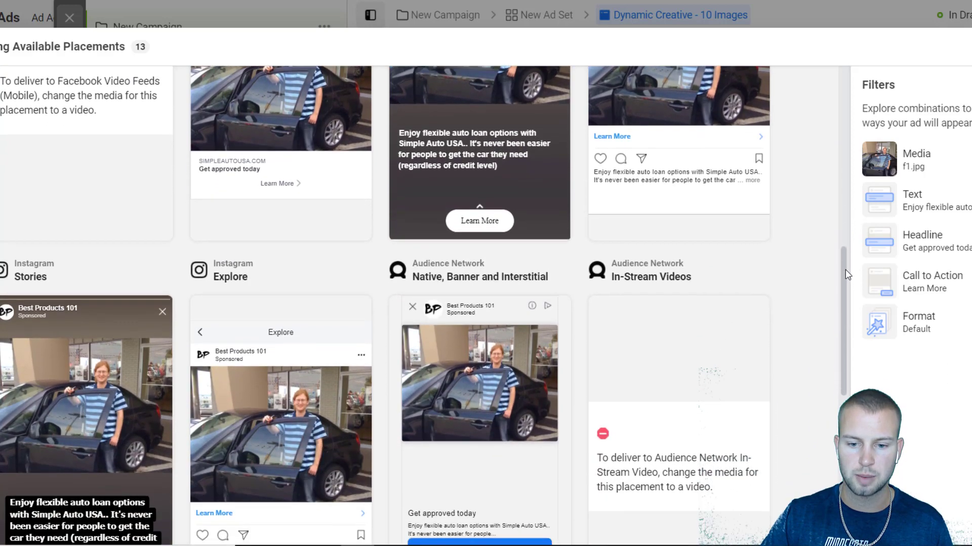
scroll(down, 3)
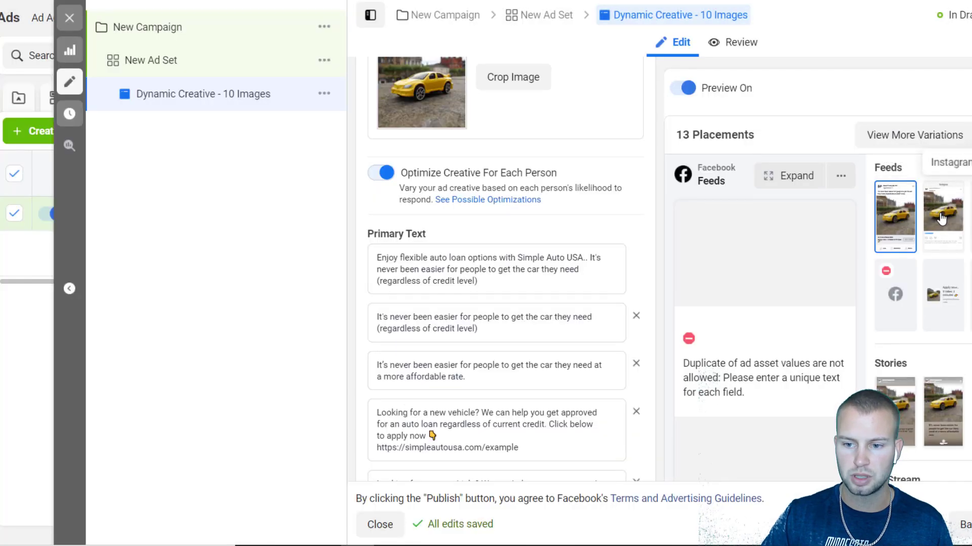
scroll(down, 3)
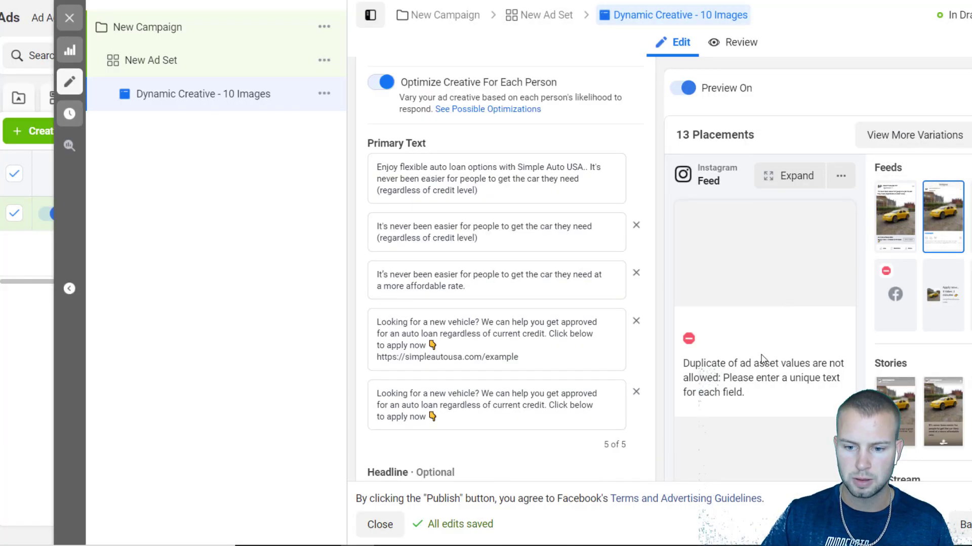
scroll(down, 3)
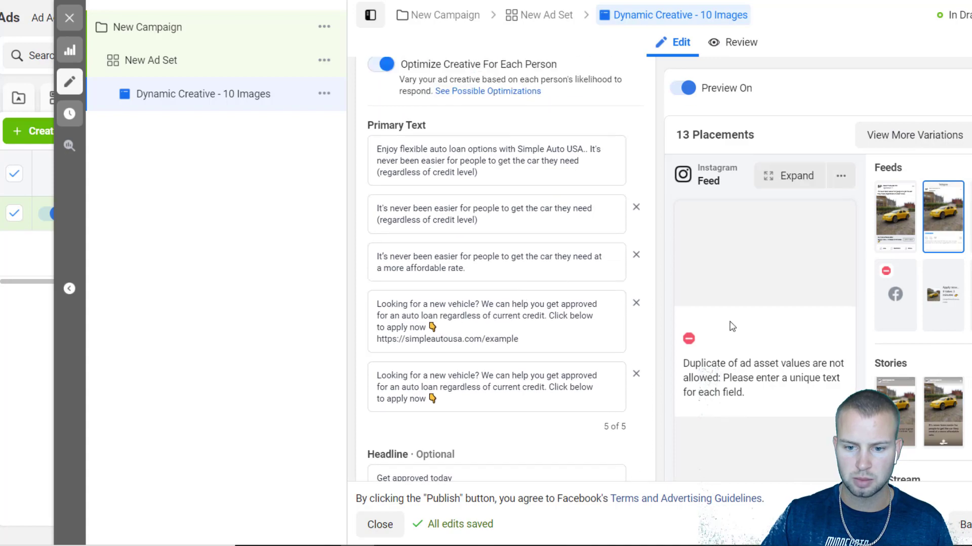
click(894, 216)
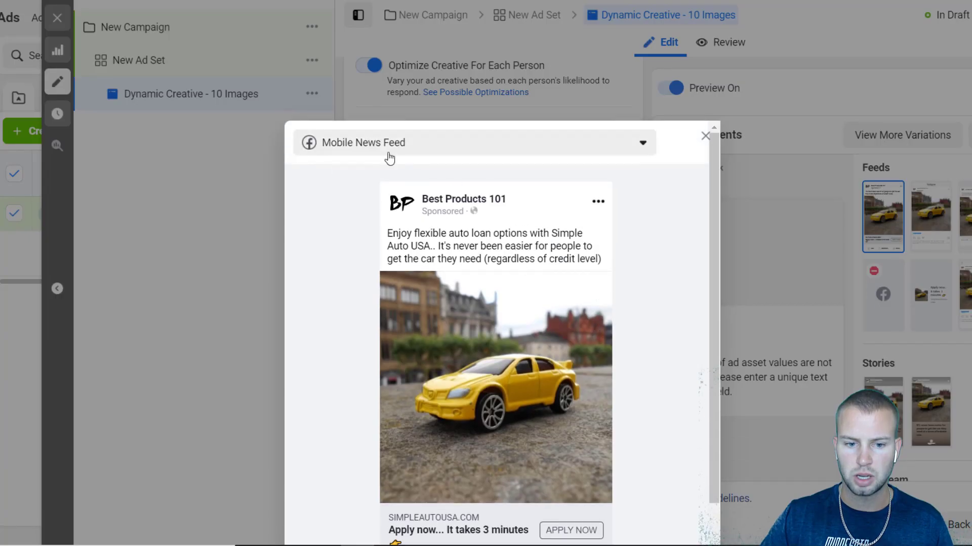
click(643, 143)
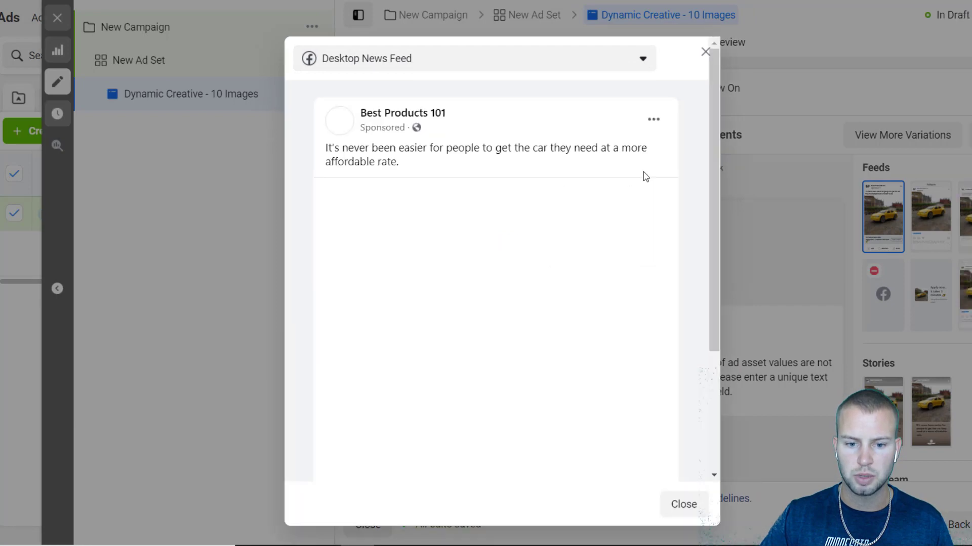
scroll(down, 3)
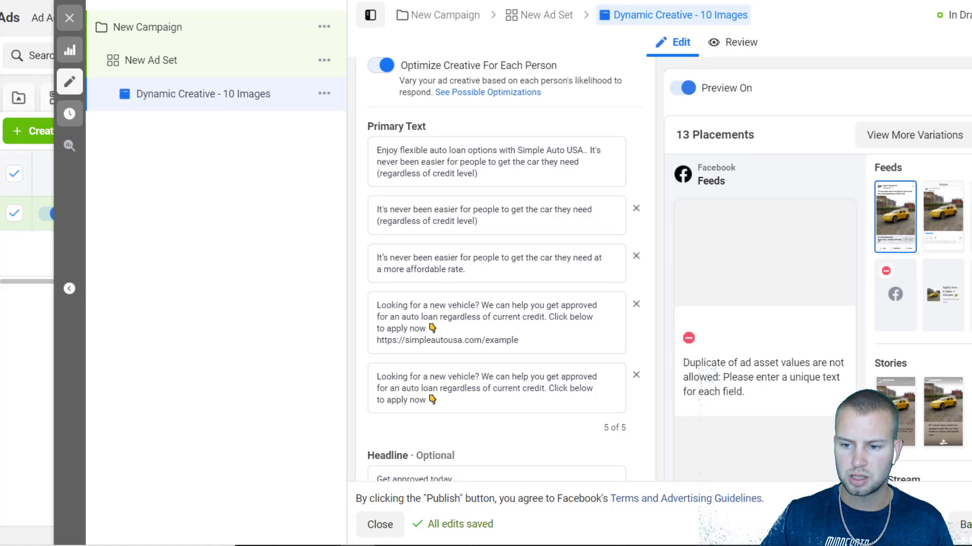
mouse_move(894, 253)
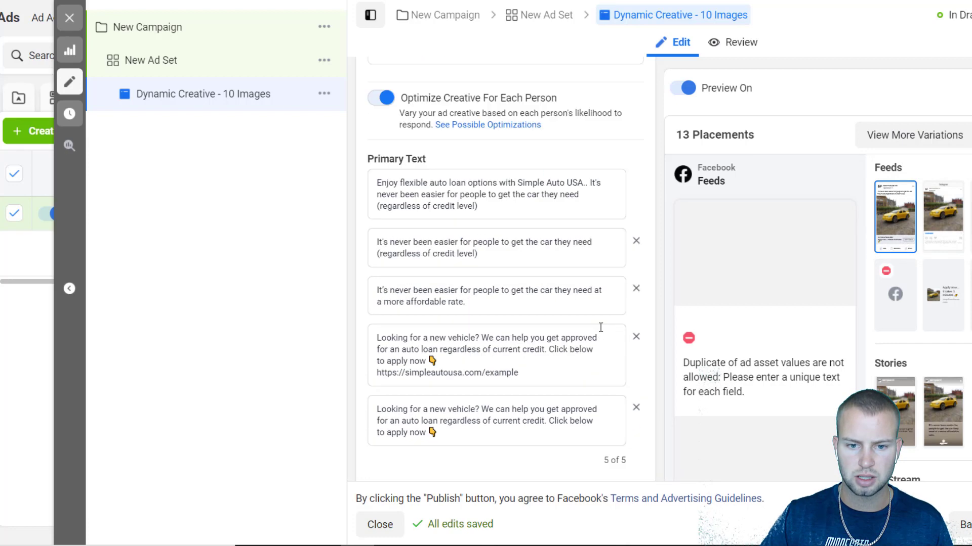
Step: Switch off the Optimize Creative For Each Person toggle for the dynamic ad
scroll(down, 3)
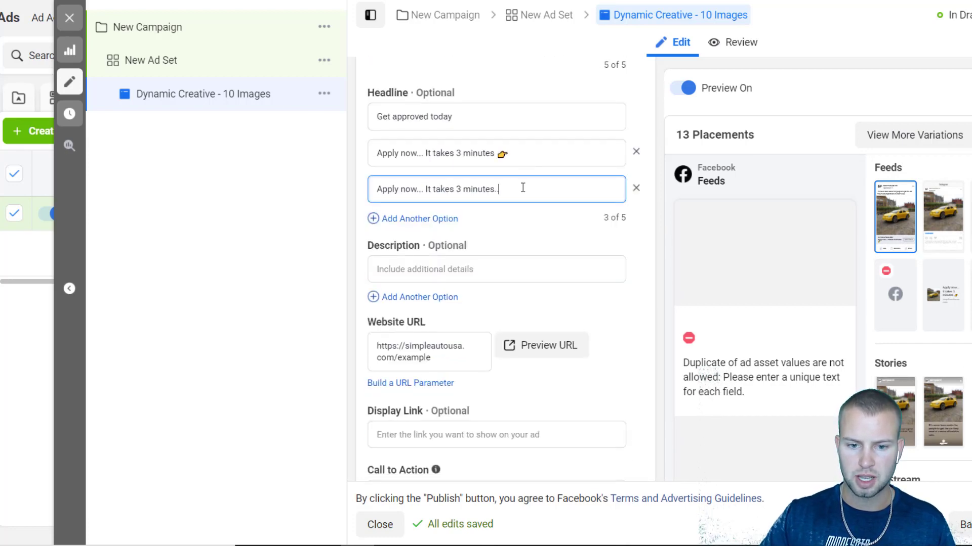
scroll(down, 3)
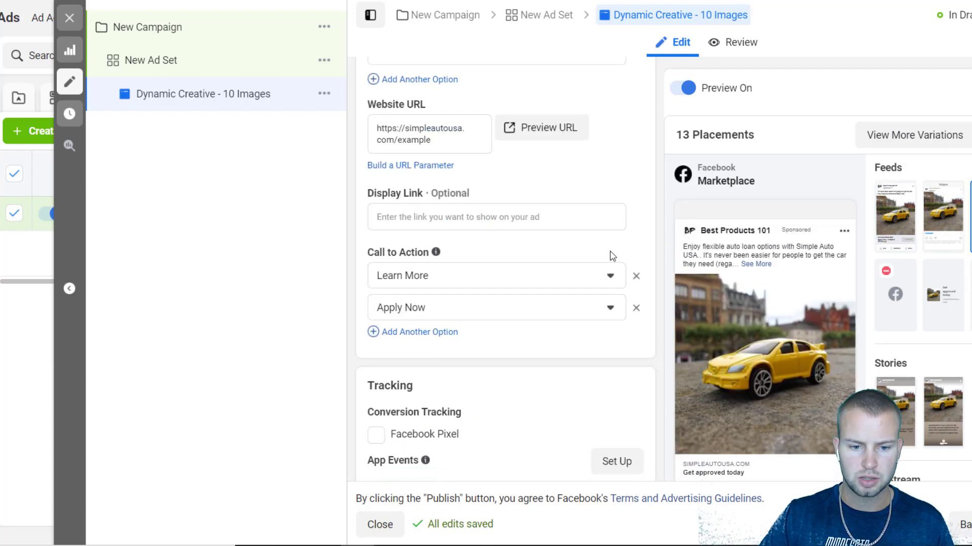
scroll(up, 3)
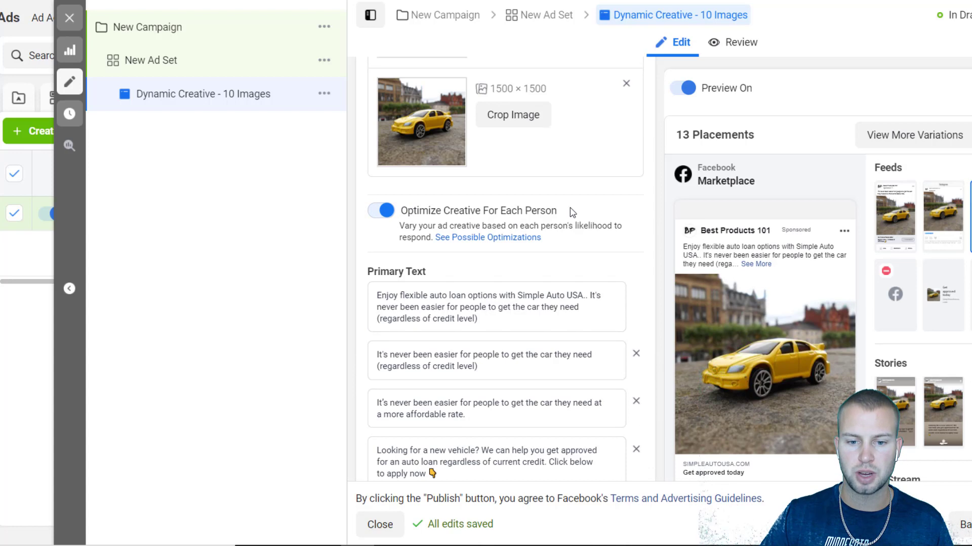
mouse_move(604, 239)
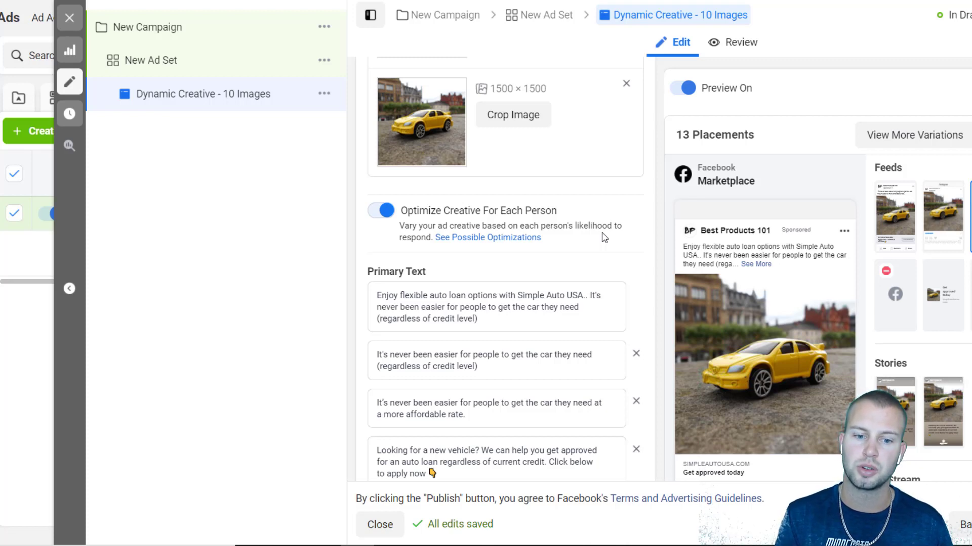
mouse_move(508, 210)
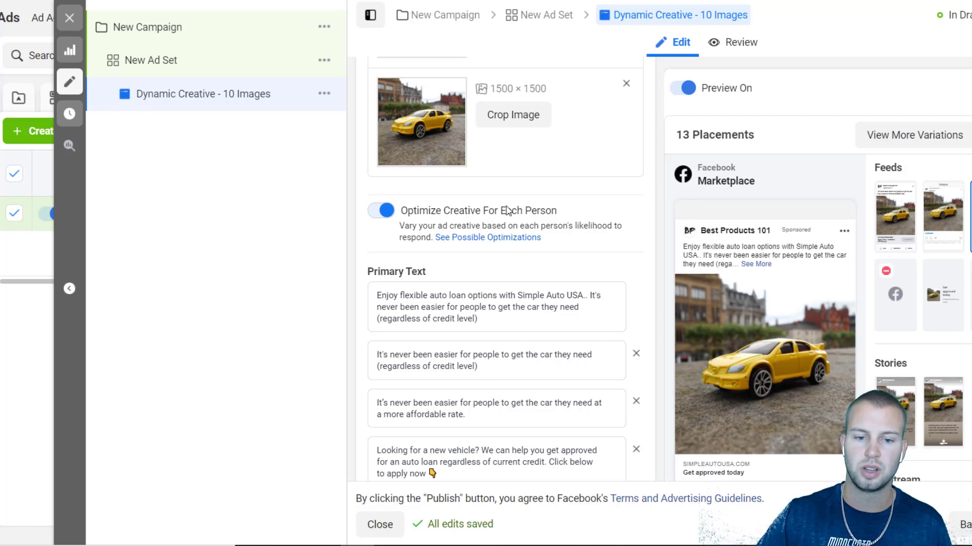
click(379, 211)
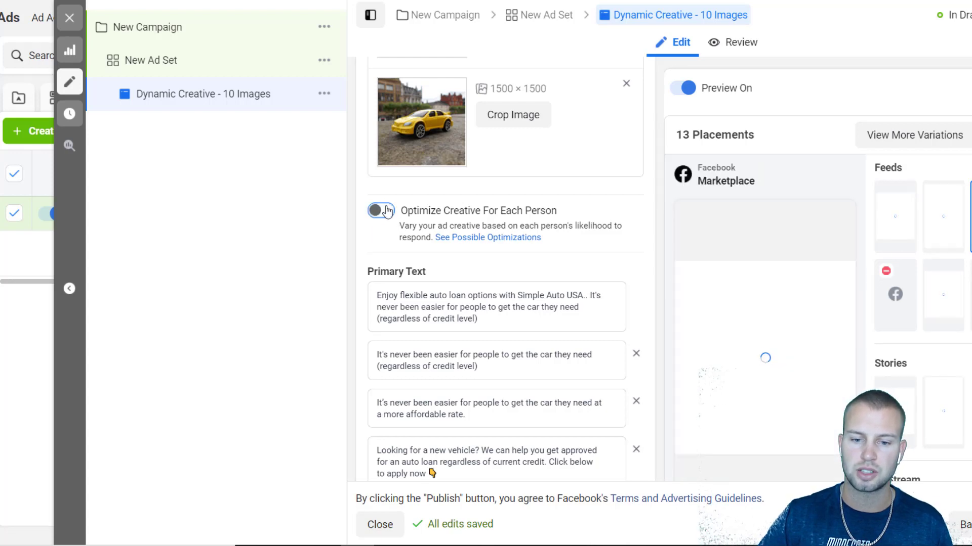